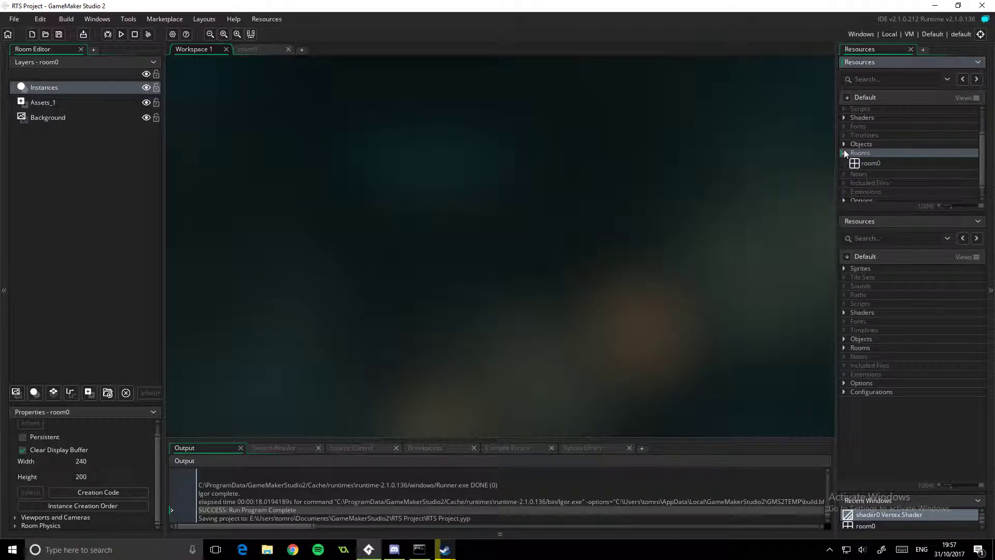
# Expand the Rooms group in the Resources panel to reach room0
pyautogui.click(120, 35)
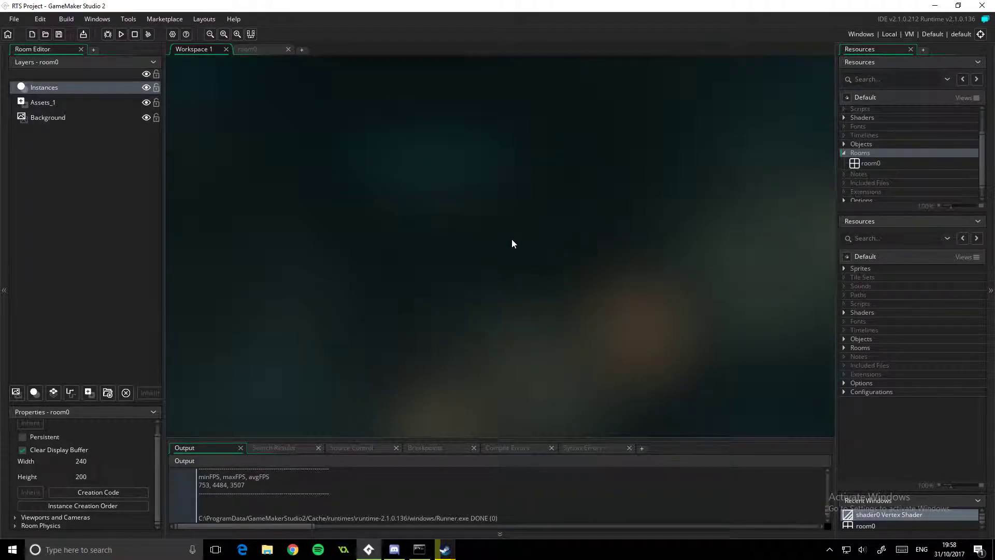
pyautogui.moveTo(383, 102)
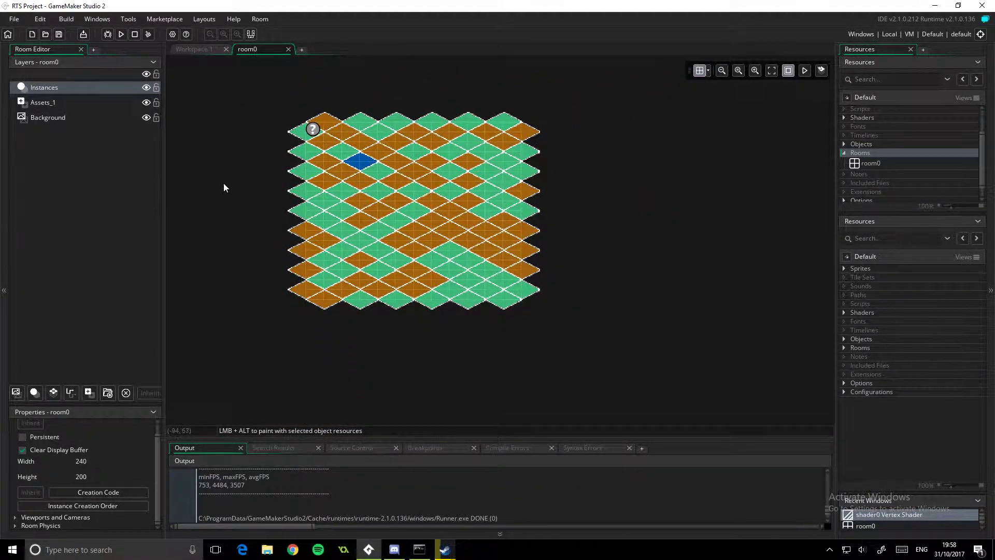
pyautogui.click(120, 34)
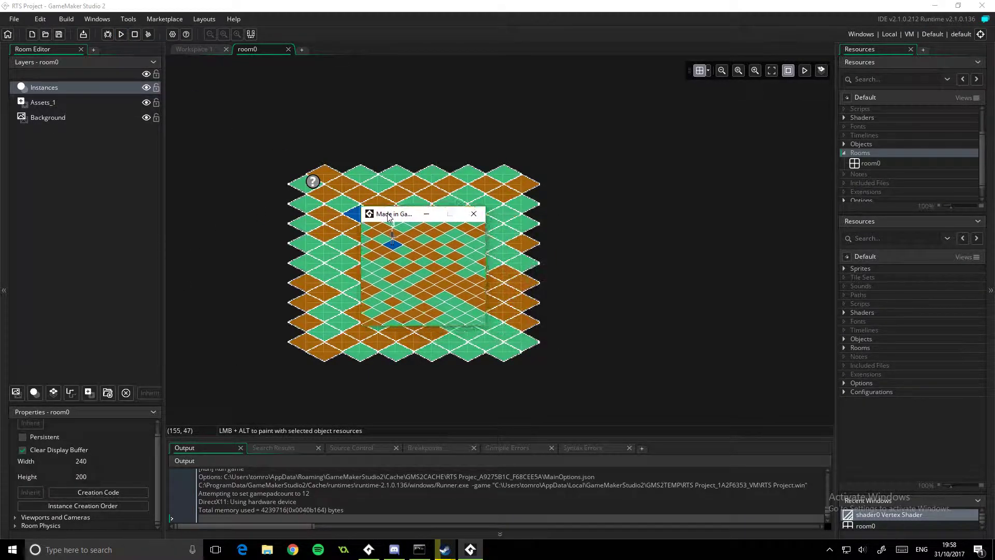
pyautogui.moveTo(392, 214); pyautogui.dragTo(116, 172)
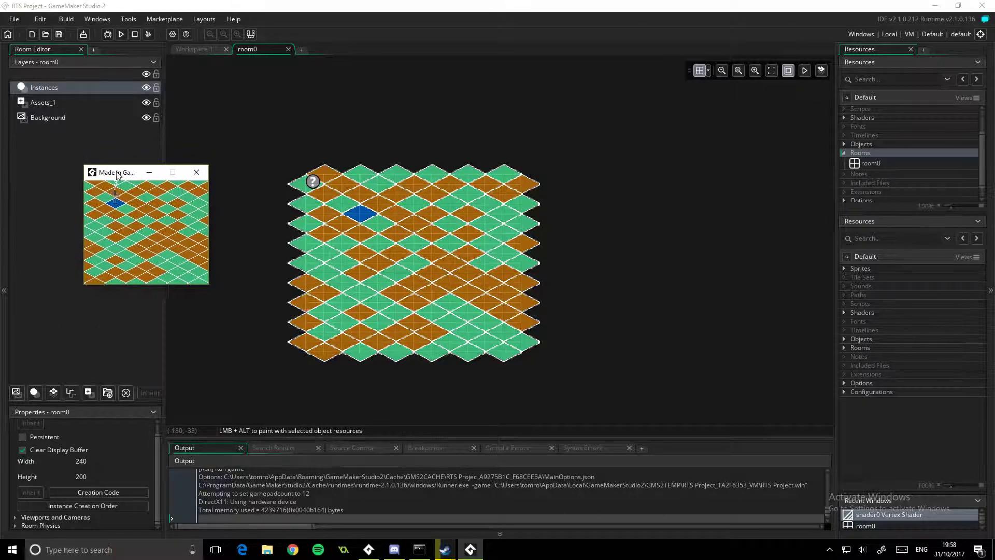
pyautogui.moveTo(116, 172); pyautogui.dragTo(645, 127)
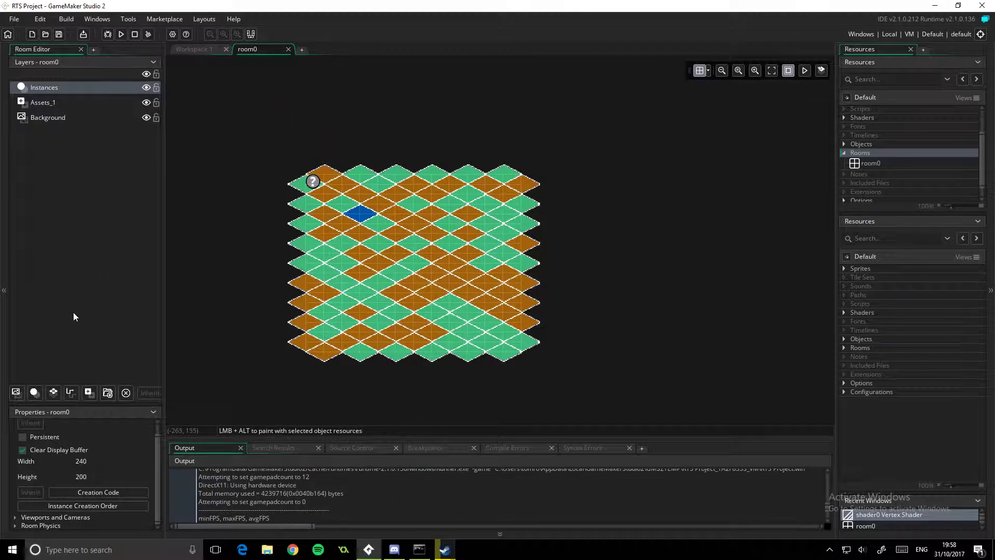
pyautogui.moveTo(134, 462)
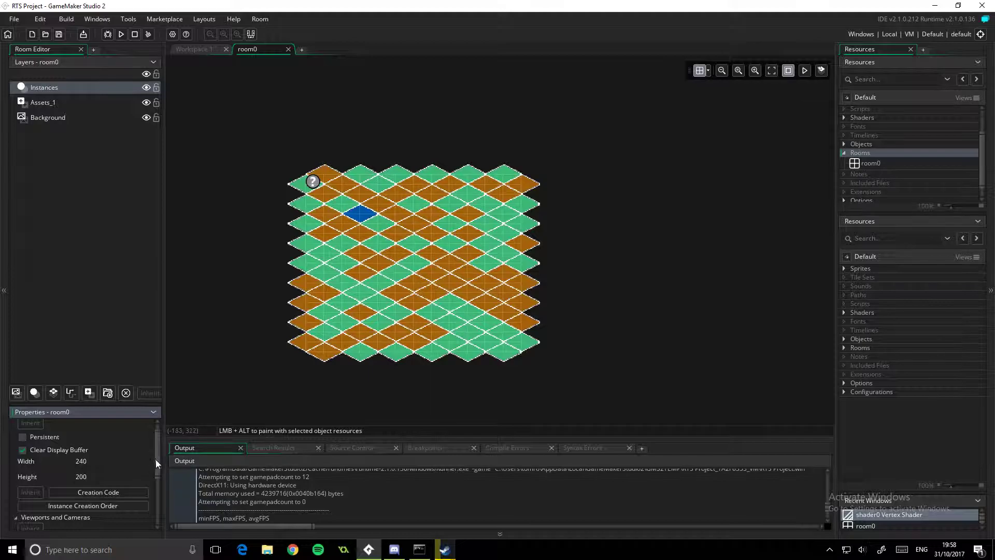
# Enable viewports for room0 and make Viewport 0 visible in its camera settings
pyautogui.click(15, 516)
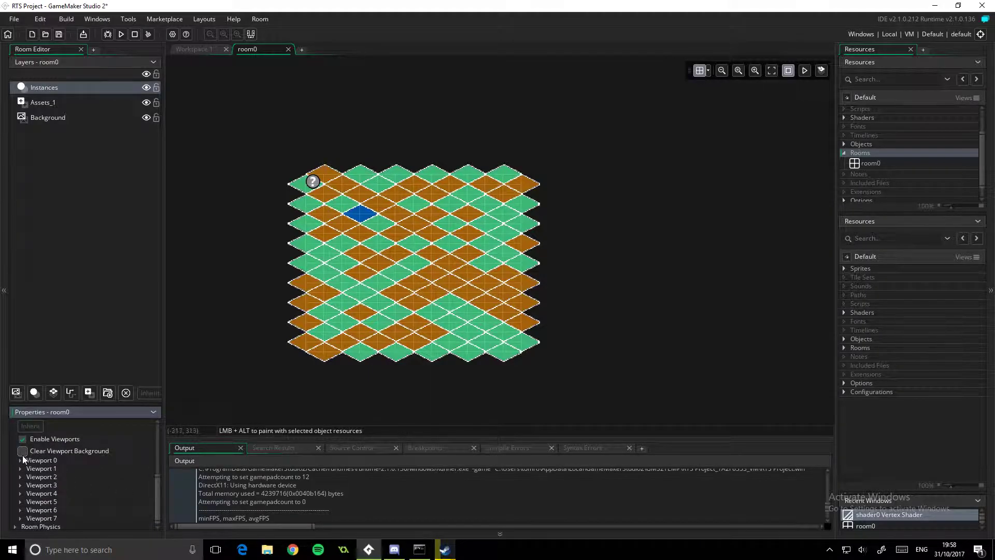
pyautogui.click(21, 459)
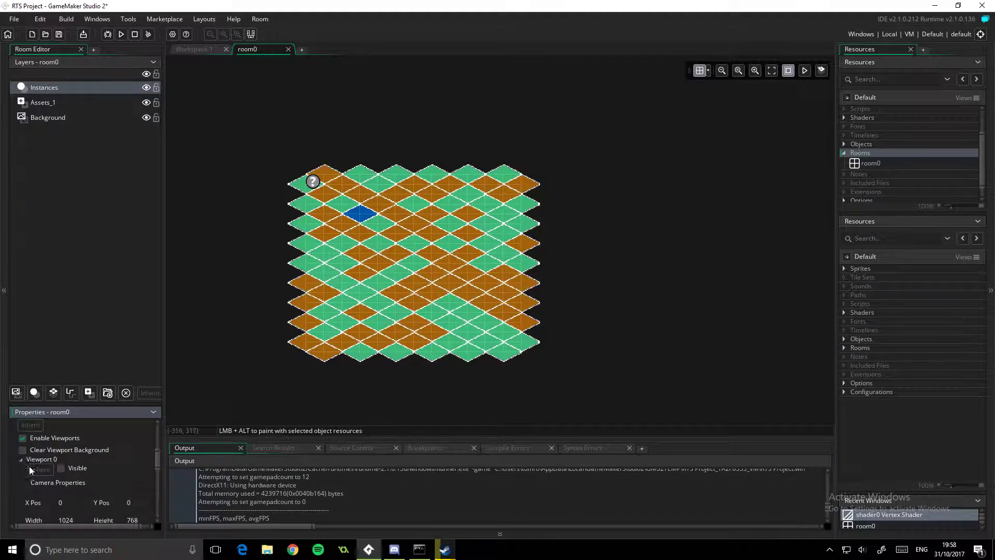
pyautogui.scroll(-3)
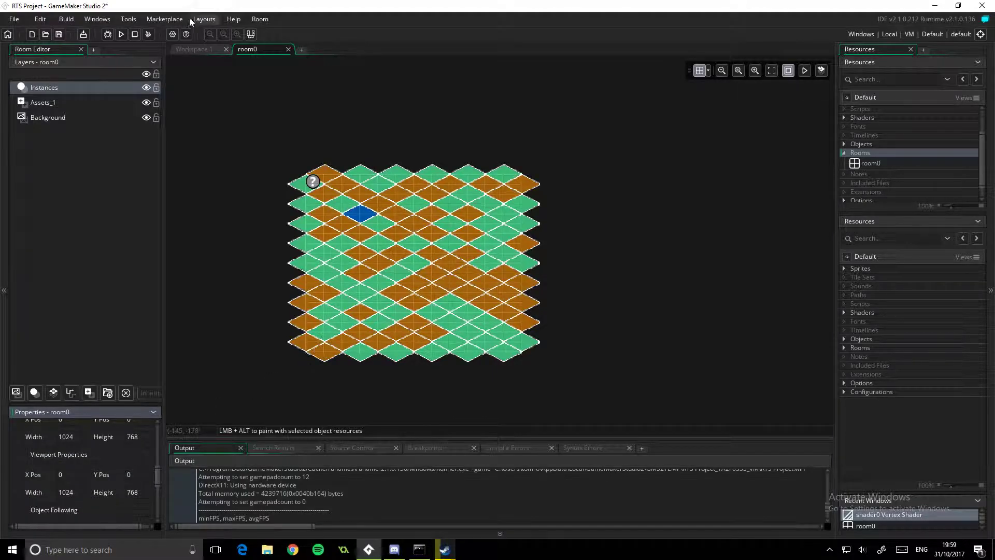
# Test-run the game twice to check the viewport, closing the runner each time
pyautogui.click(120, 34)
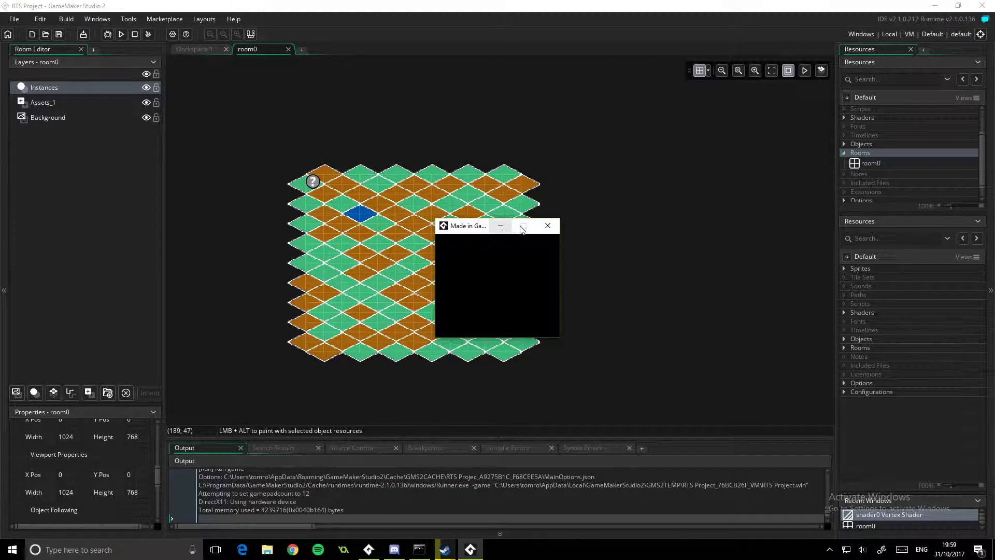
pyautogui.click(547, 225)
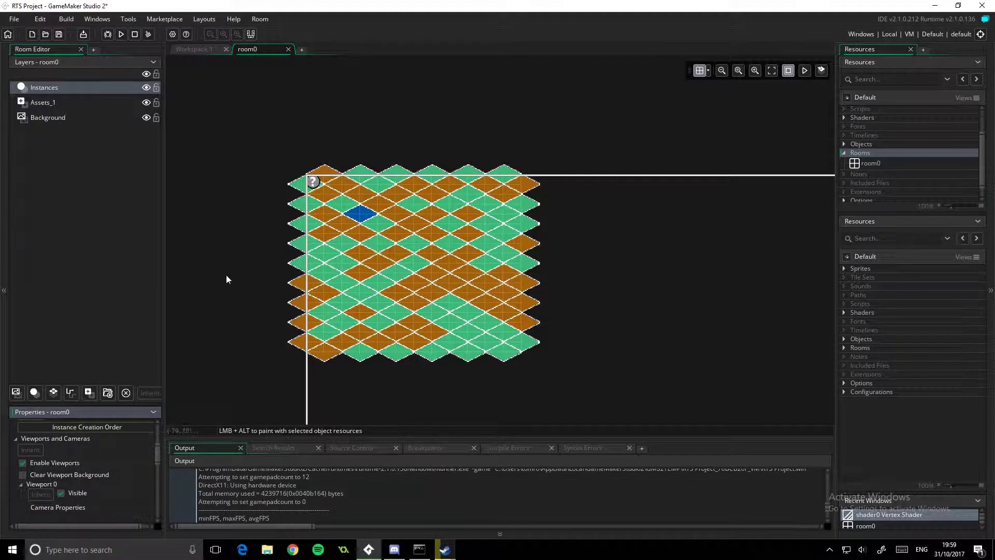
pyautogui.click(120, 33)
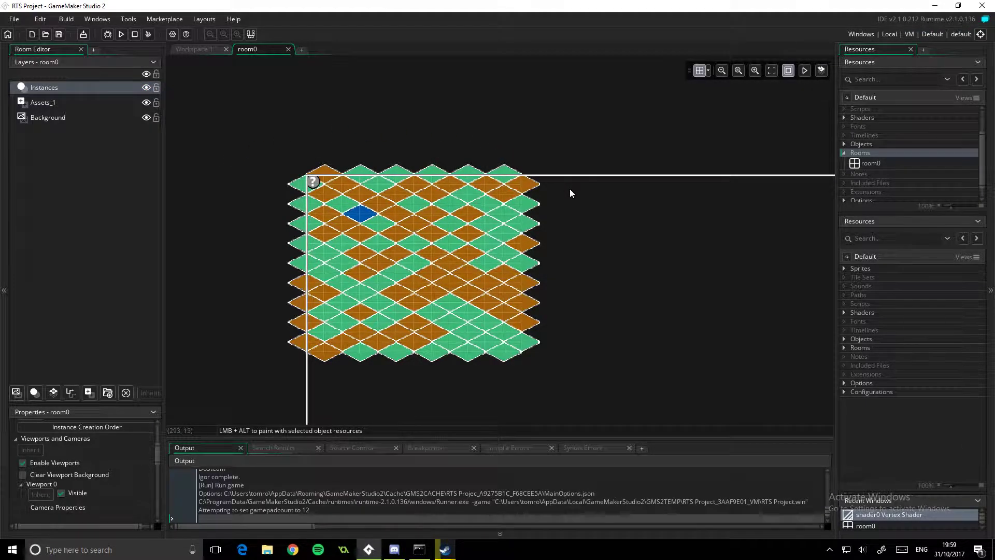
pyautogui.click(120, 33)
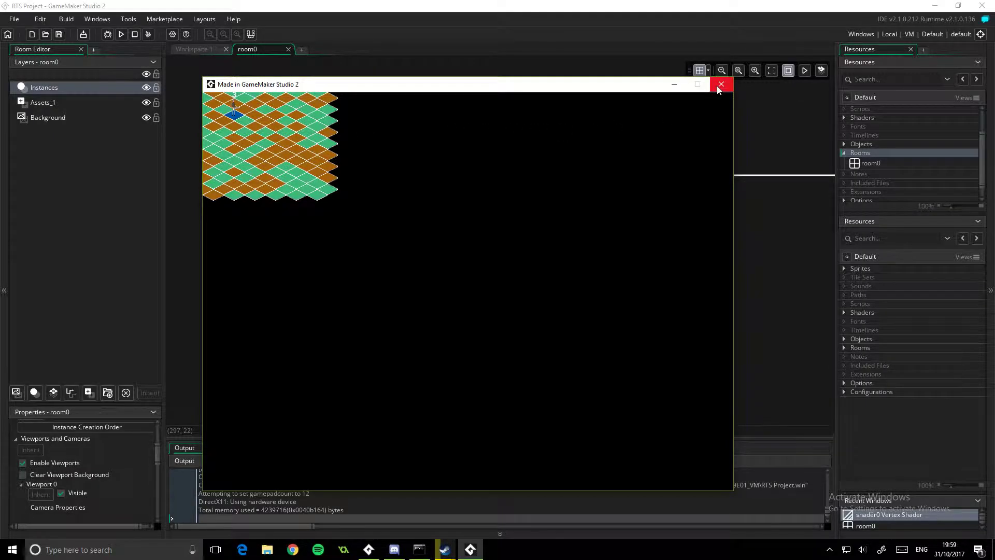
pyautogui.click(720, 84)
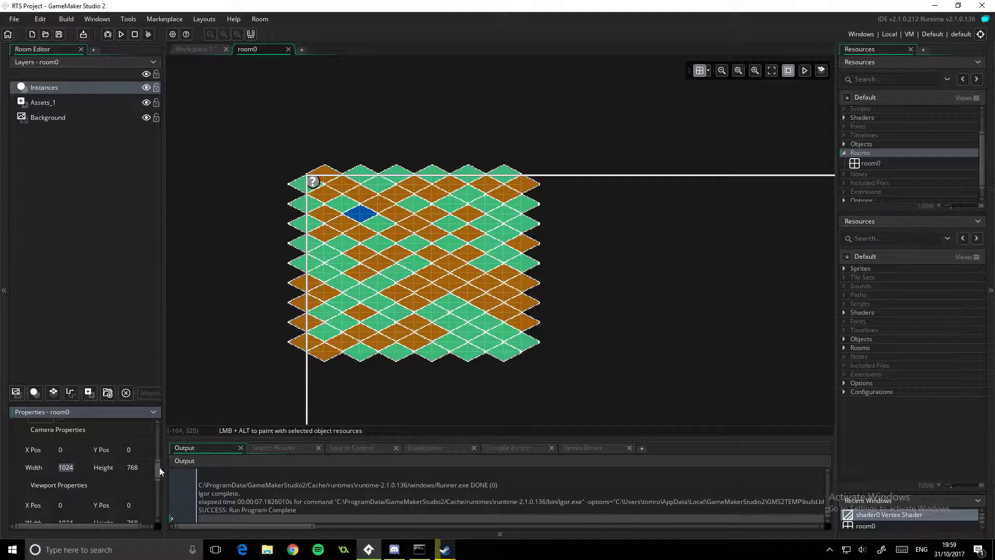
# Set Viewport 0's camera to 240 by 200 to match the room and run the game
pyautogui.scroll(-3)
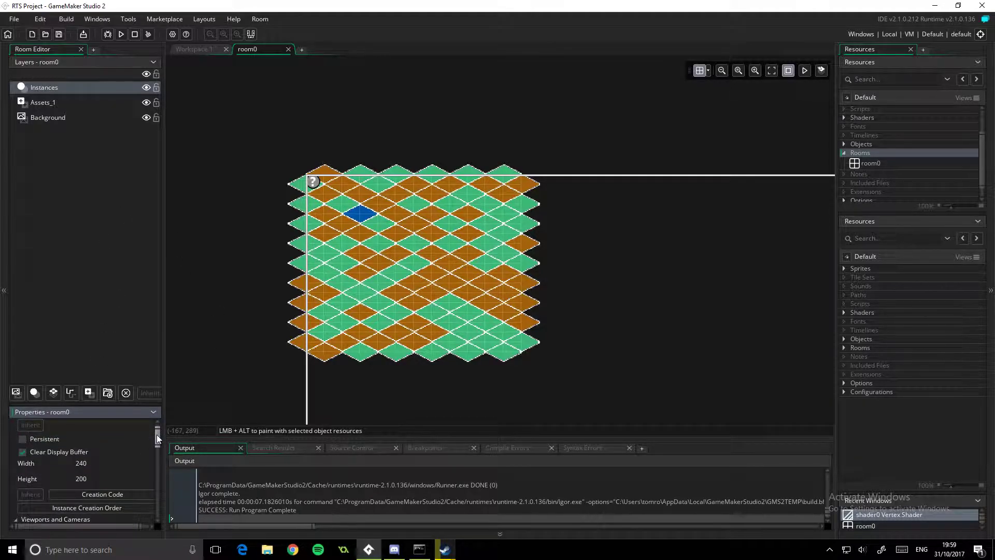
pyautogui.scroll(-3)
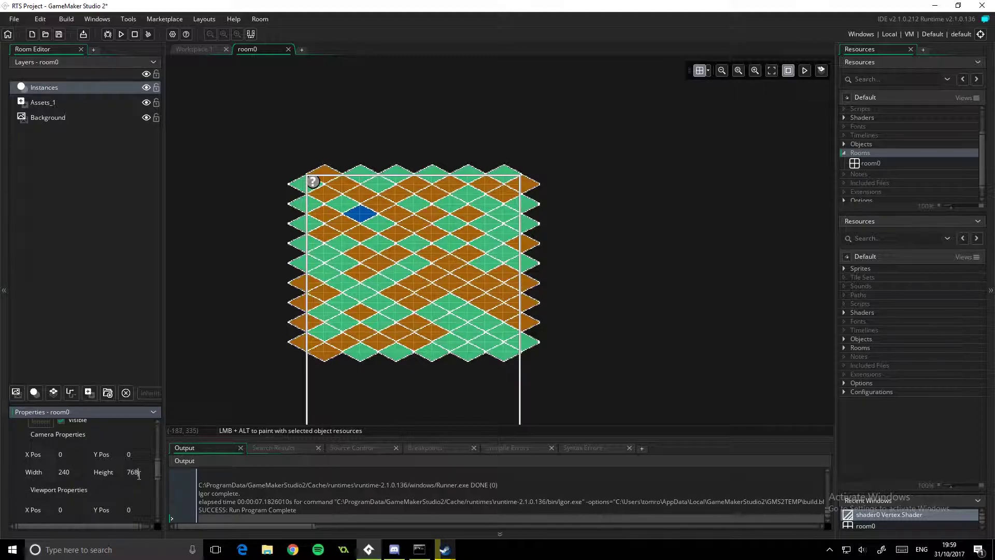
pyautogui.write('200')
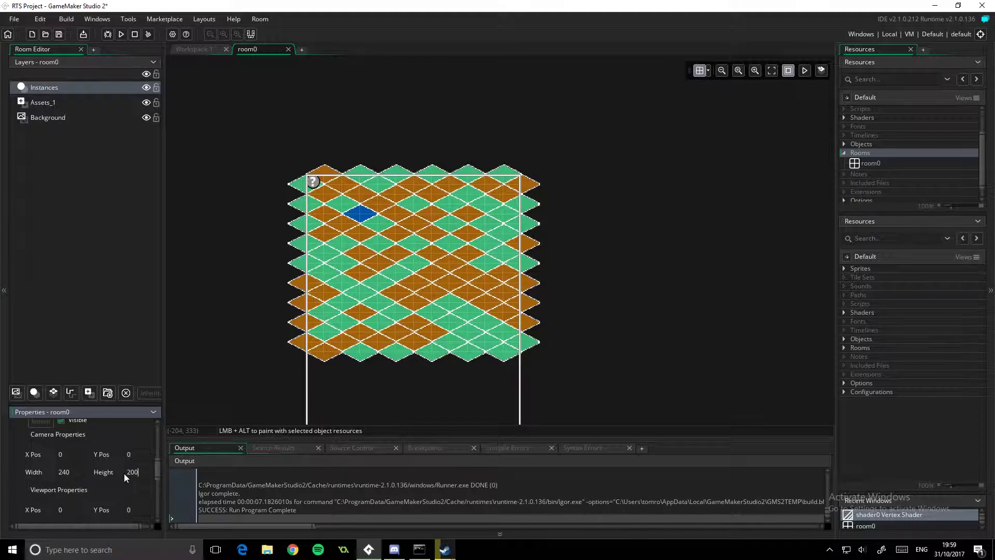
pyautogui.click(121, 35)
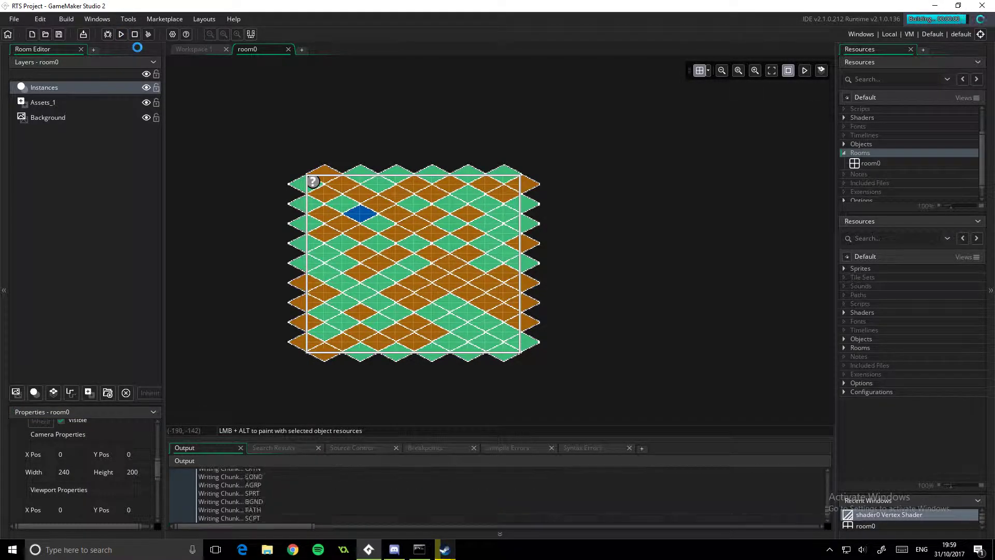
pyautogui.click(120, 34)
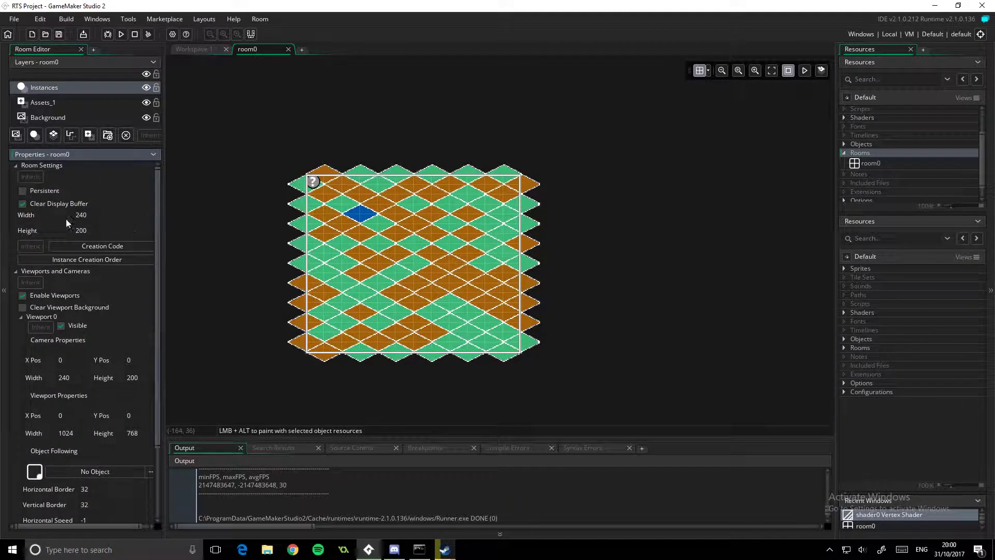
# Set Viewport 0's display size to 960 by 800, keeping the 240 by 200 camera, and run the game
pyautogui.scroll(-3)
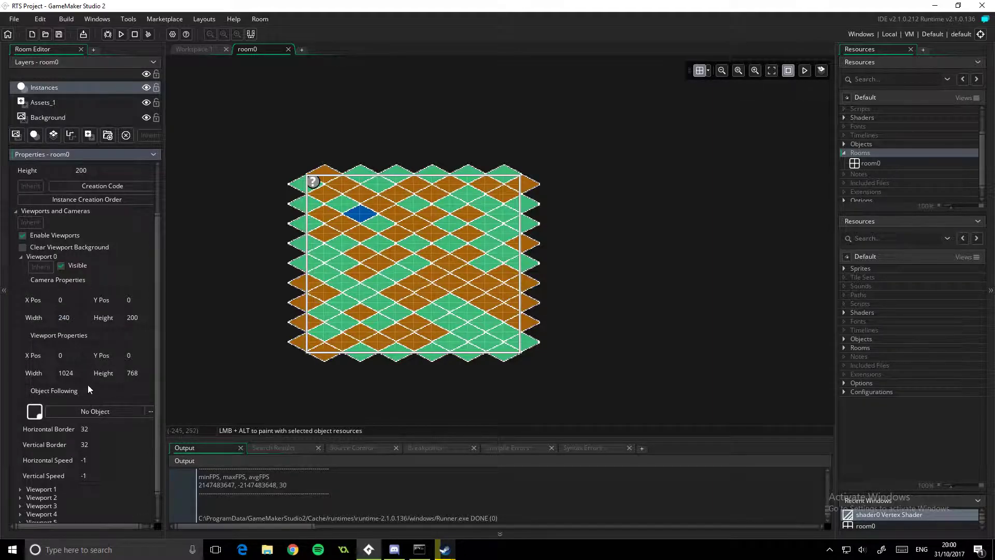
pyautogui.moveTo(114, 542)
pyautogui.write('960')
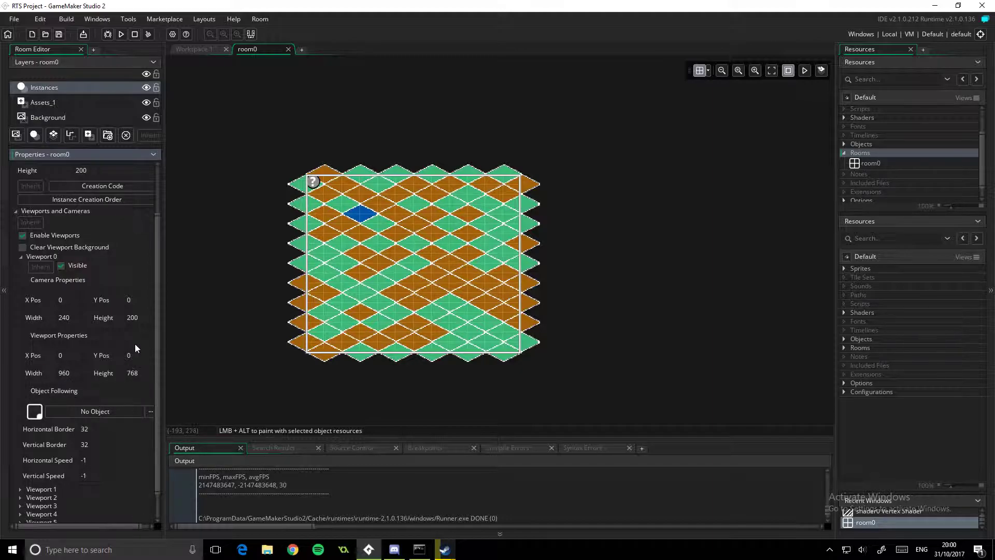
pyautogui.write('800')
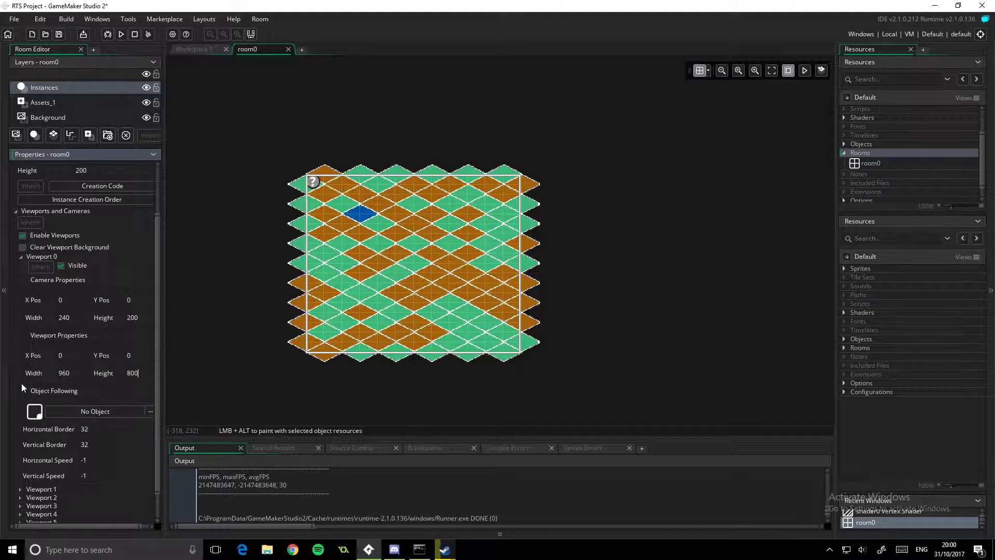
pyautogui.click(120, 35)
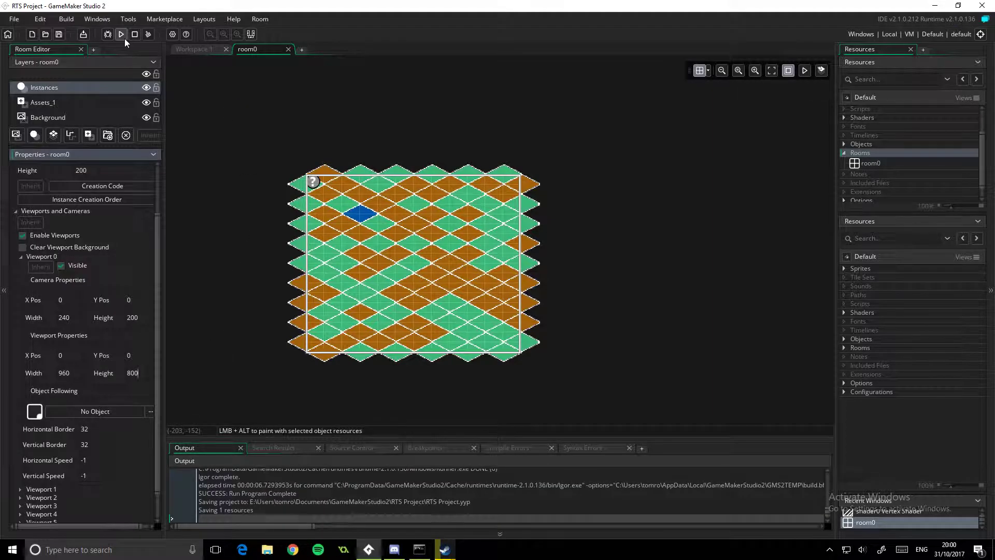
pyautogui.click(120, 34)
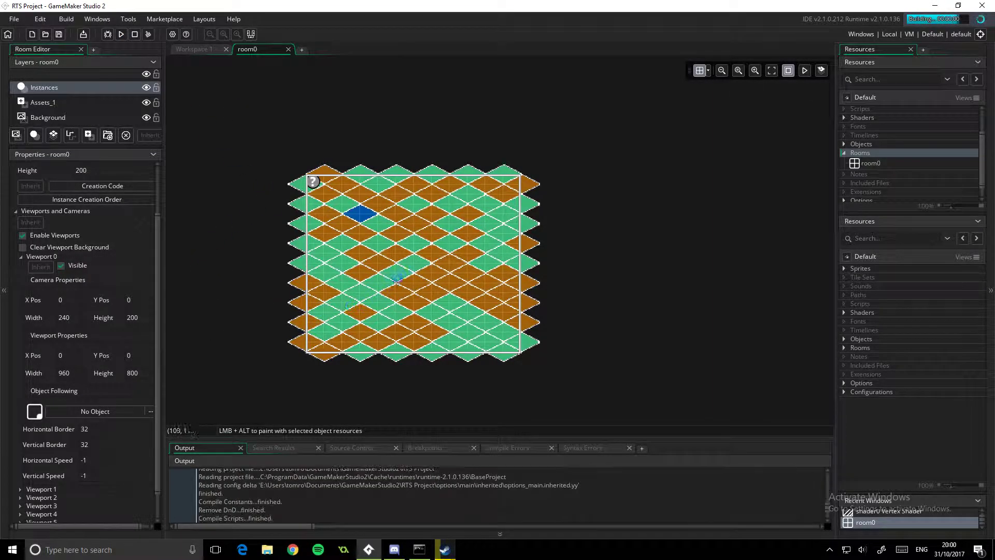
pyautogui.click(120, 34)
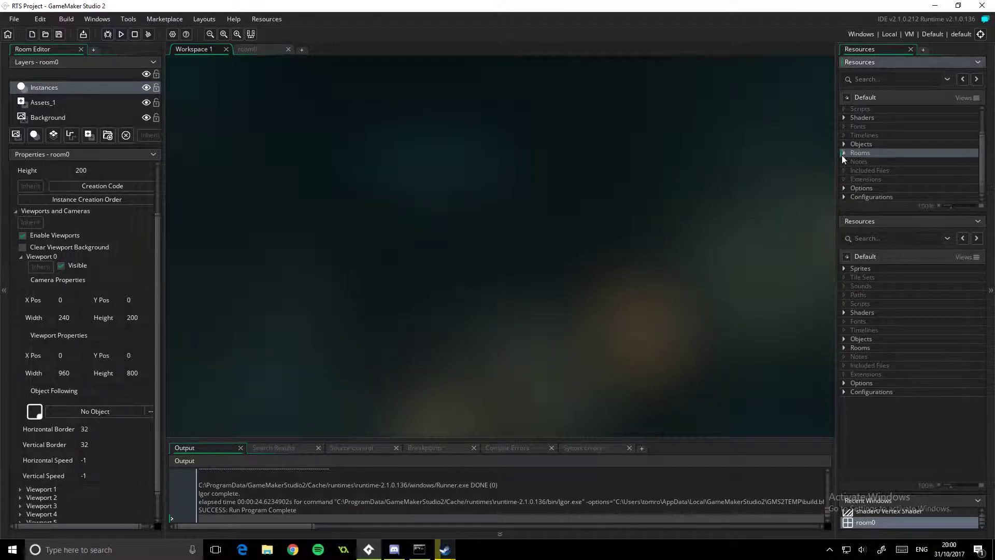
# Create a new object named obj_overlay from the Objects resource group
pyautogui.rightClick(861, 143)
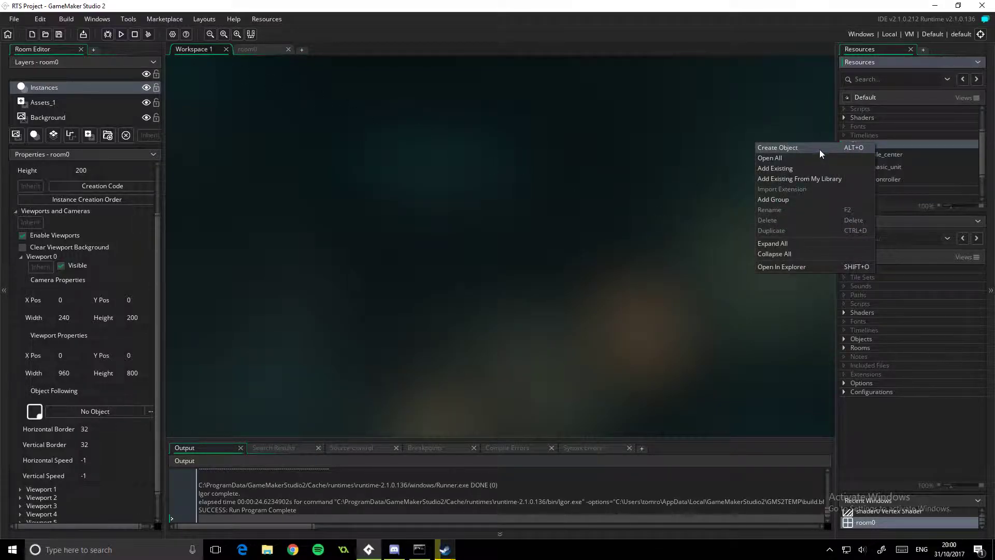
pyautogui.click(777, 147)
pyautogui.write('obj_overlay')
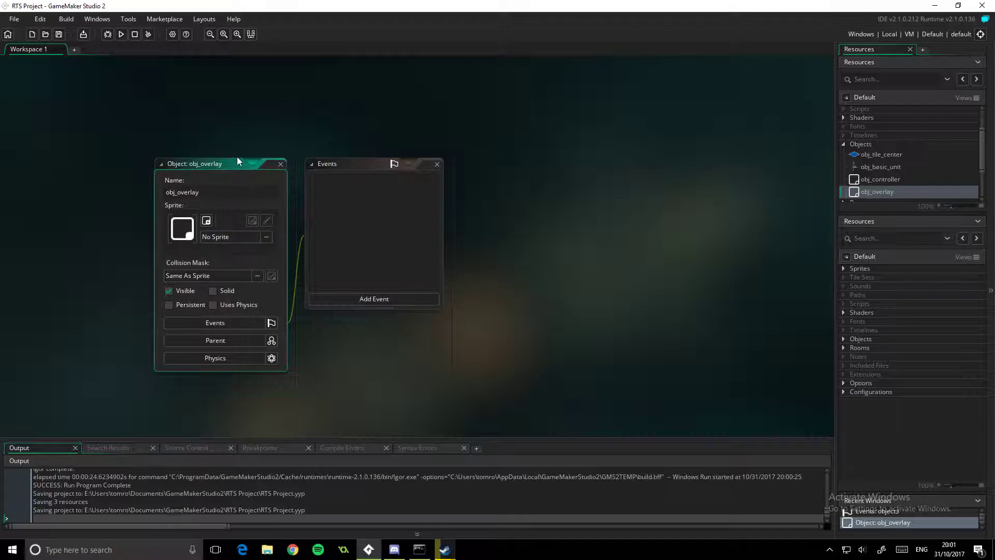
# Add empty Create and Draw GUI events to obj_overlay and start its Create code
pyautogui.click(374, 299)
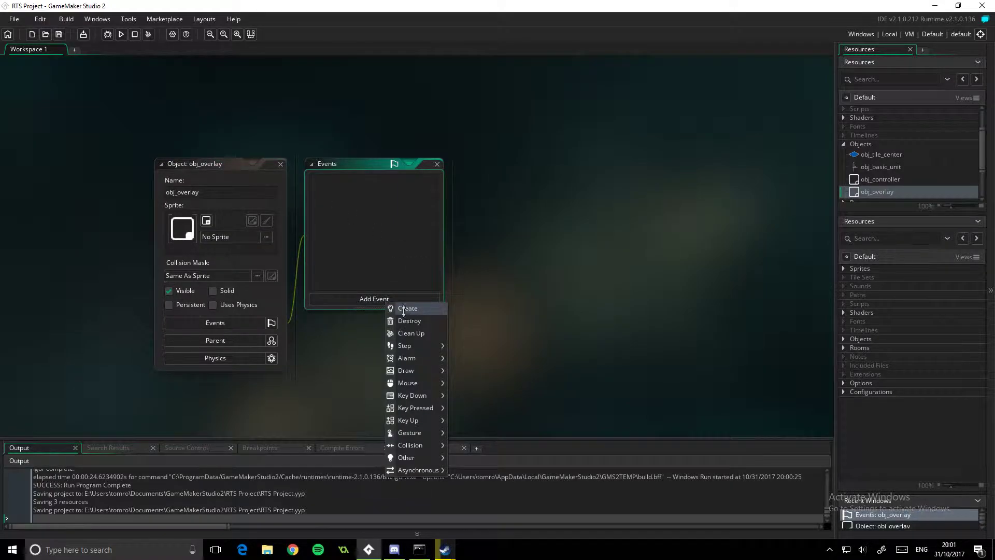
pyautogui.click(407, 307)
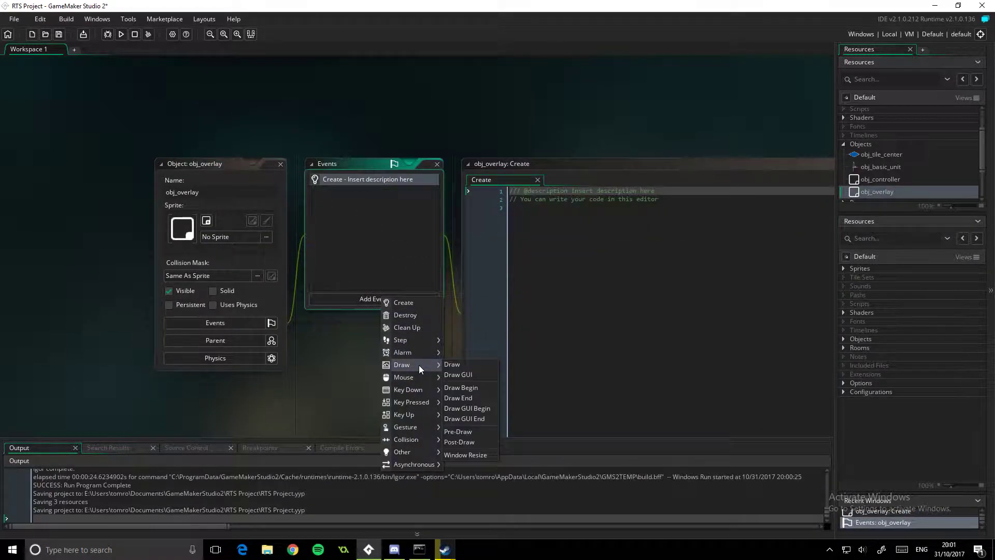
pyautogui.click(457, 374)
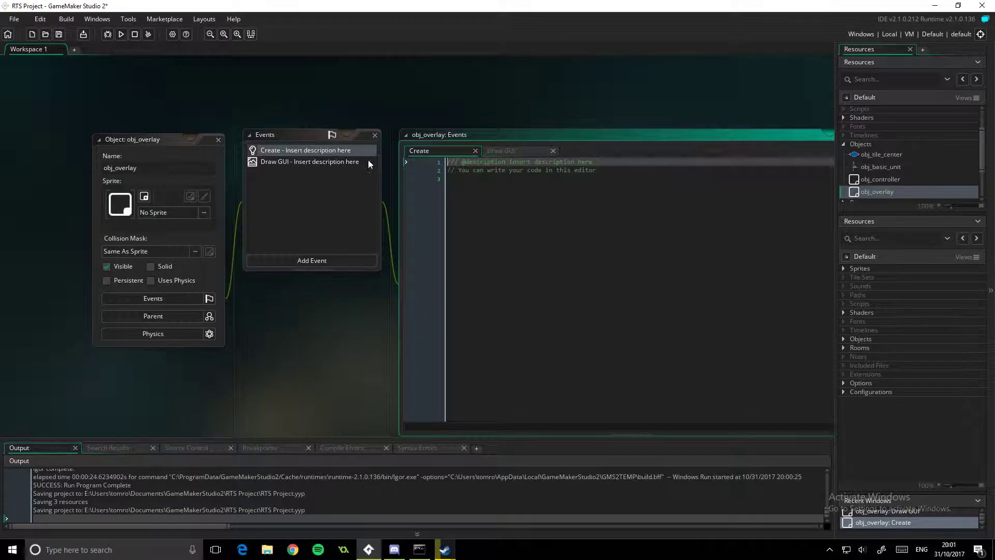
pyautogui.click(308, 162)
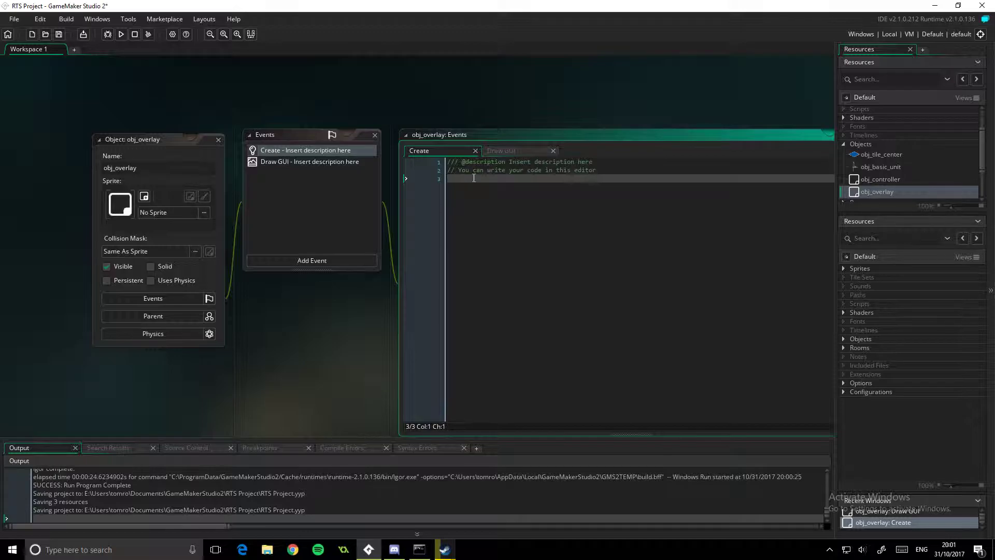
# Begin a 'units =' line, then consult obj_controller's Draw code for instance_number(obj_basic_unit)
pyautogui.write('units')
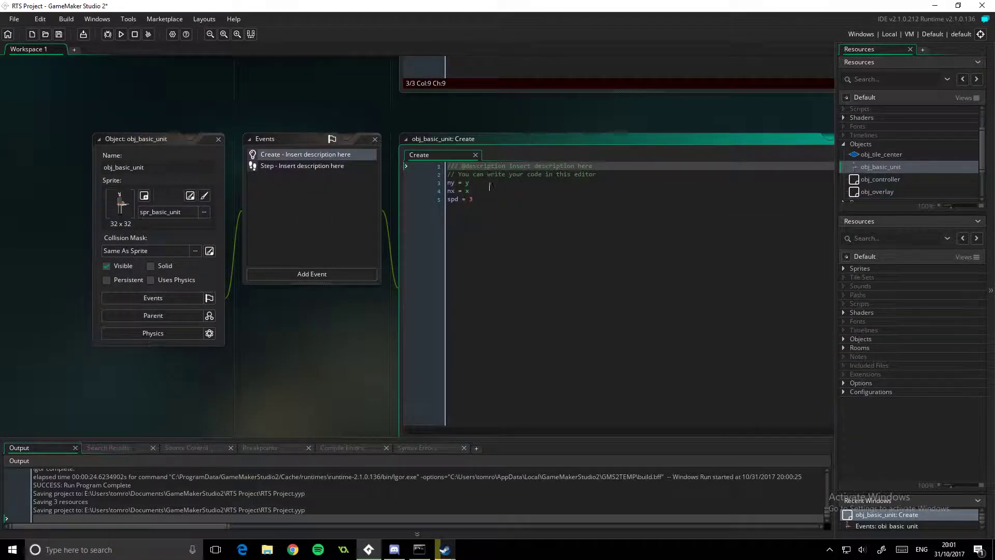
pyautogui.click(301, 165)
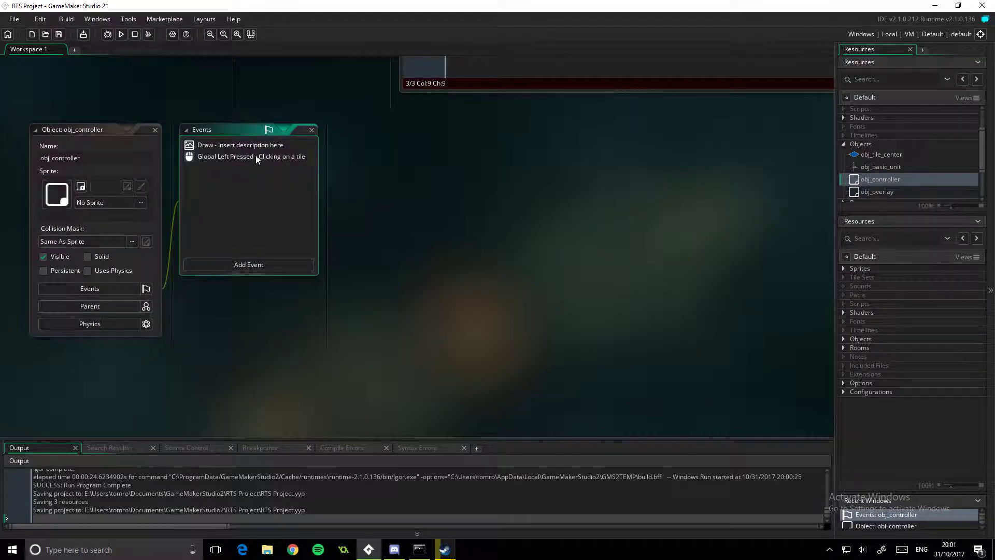
pyautogui.doubleClick(239, 145)
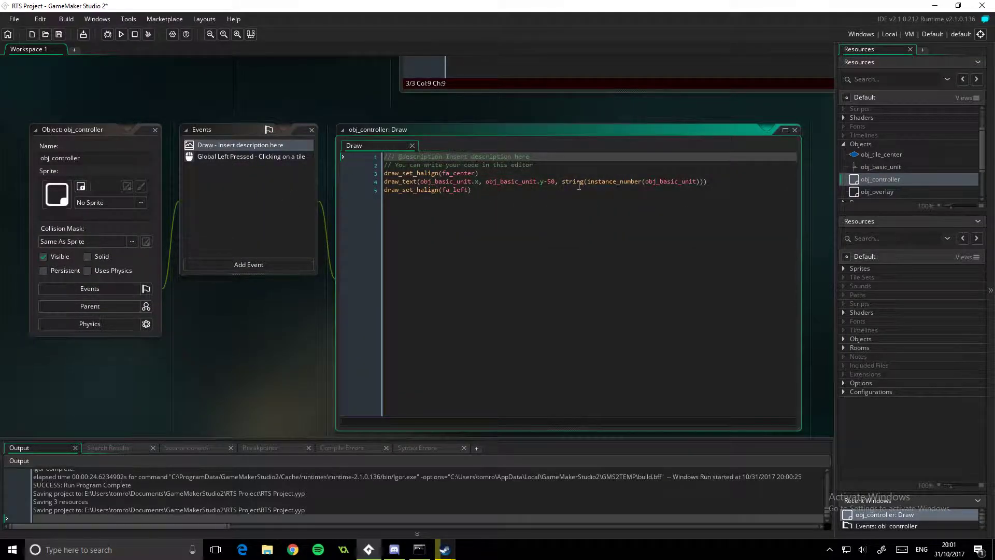
pyautogui.doubleClick(618, 181)
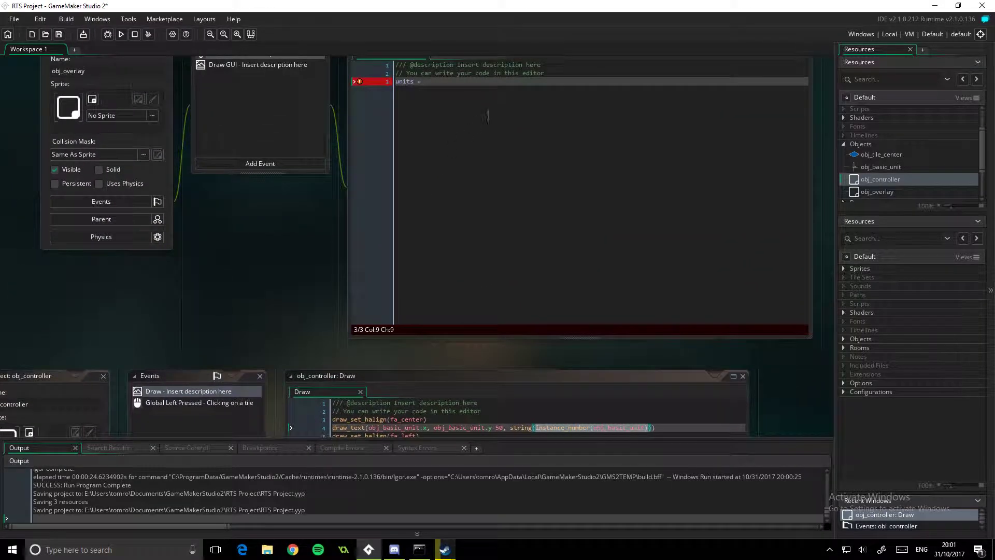
# Set units = instance_number(obj_basic_unit) and wood = 300 in the Create code
pyautogui.write('instance_number(obj_basic_unit)')
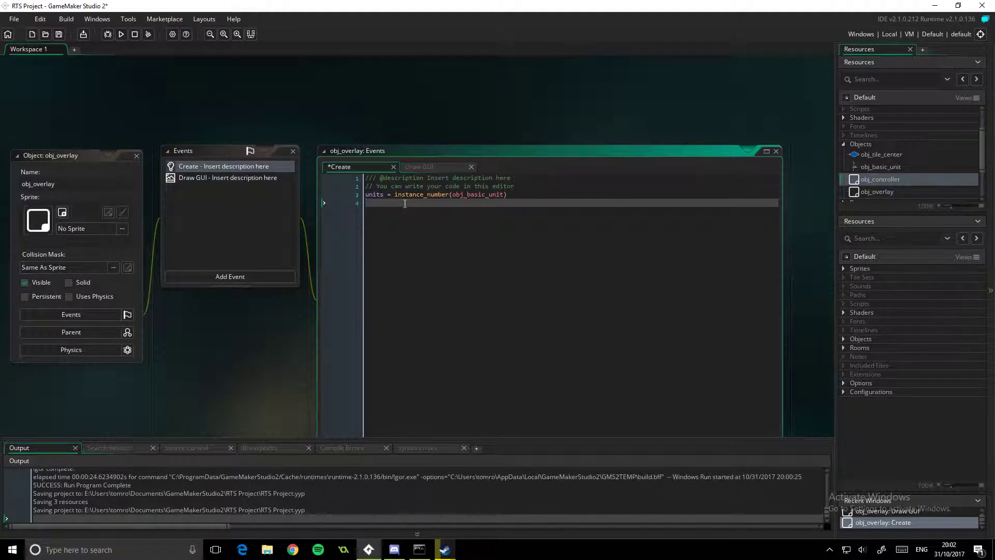
pyautogui.write('wo')
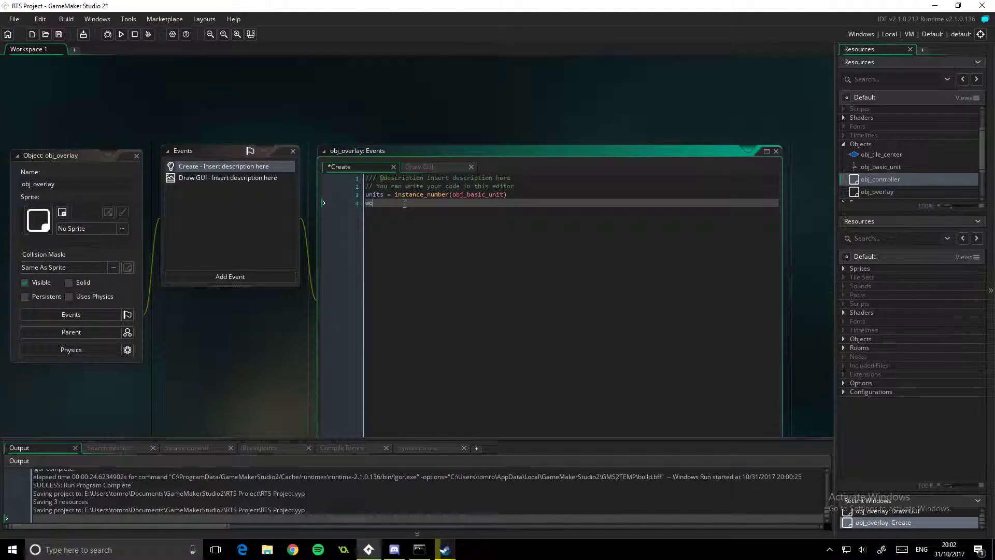
pyautogui.write('od =')
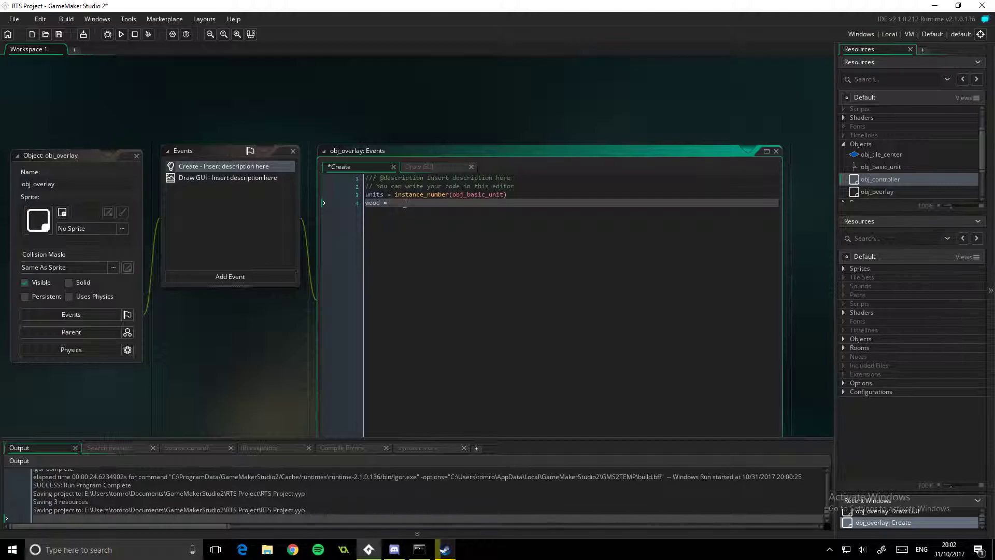
pyautogui.write('300')
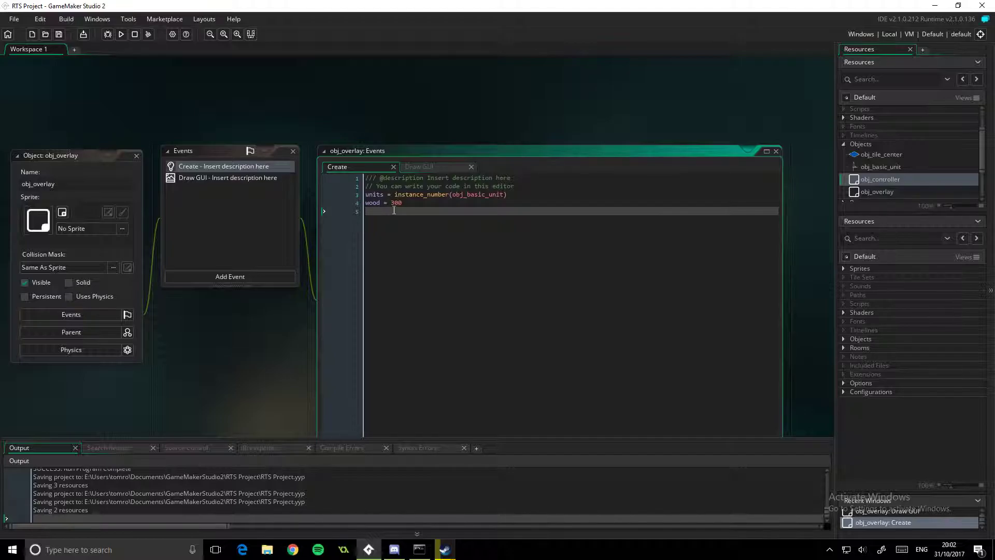
# Add stone = 250 and gold = 400, removing the trailing blank line
pyautogui.write('s')
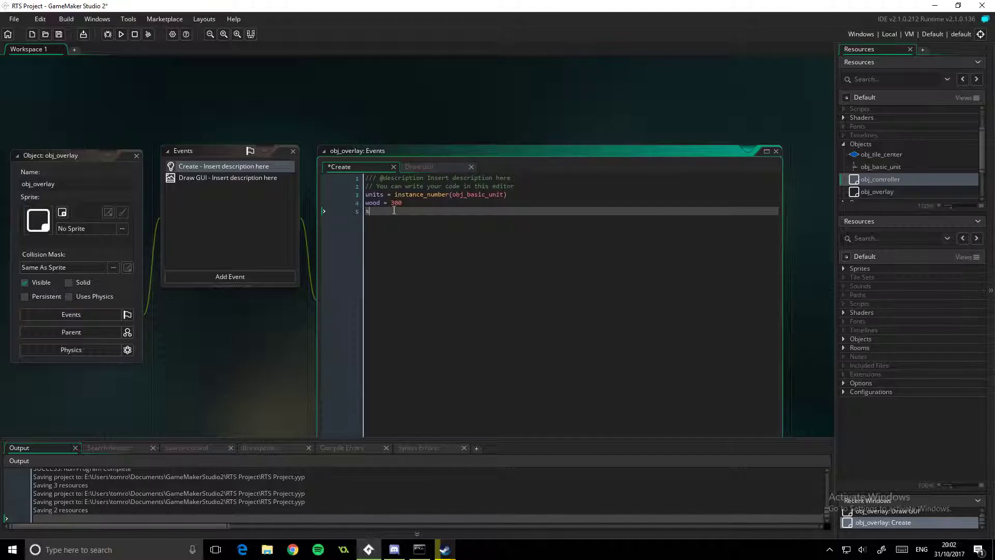
pyautogui.write('tone =')
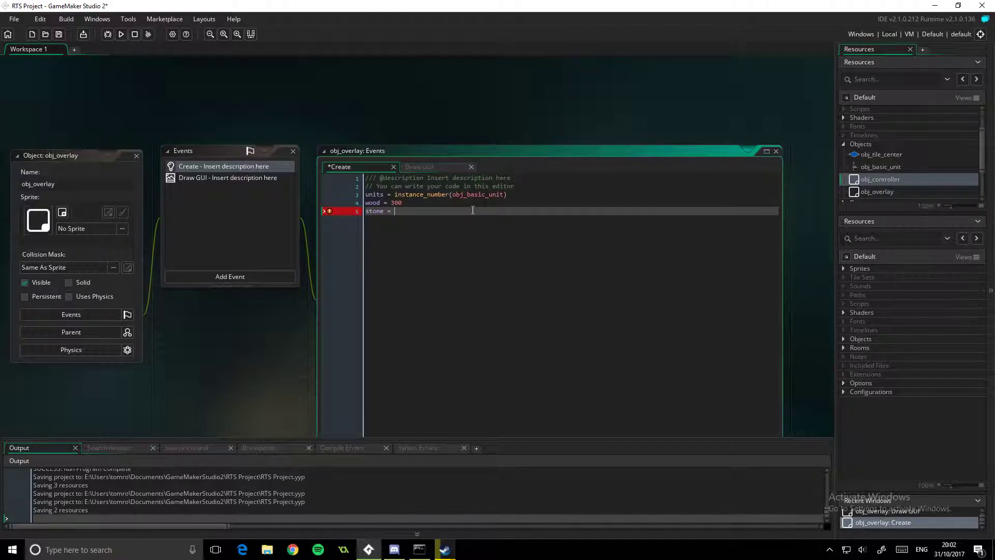
pyautogui.write('250')
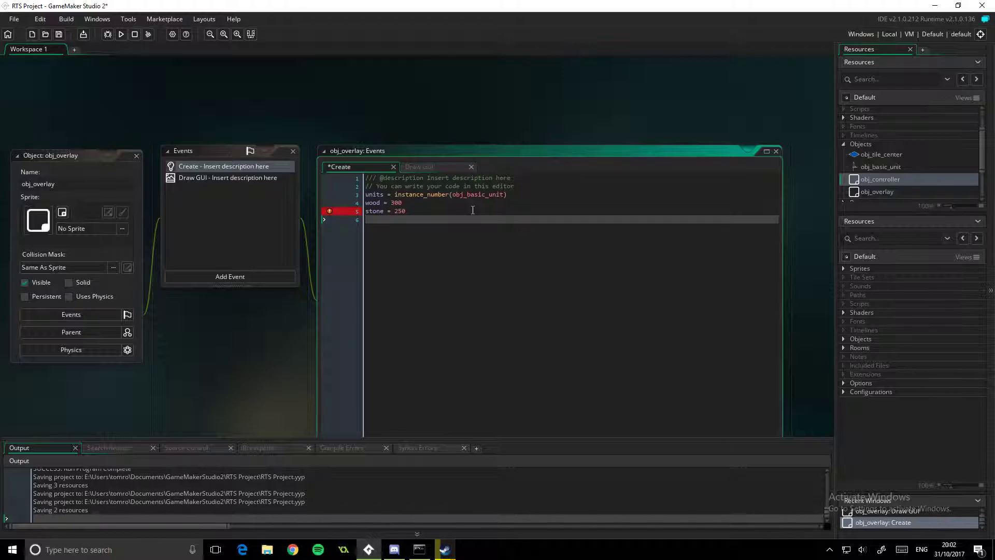
pyautogui.write('gold')
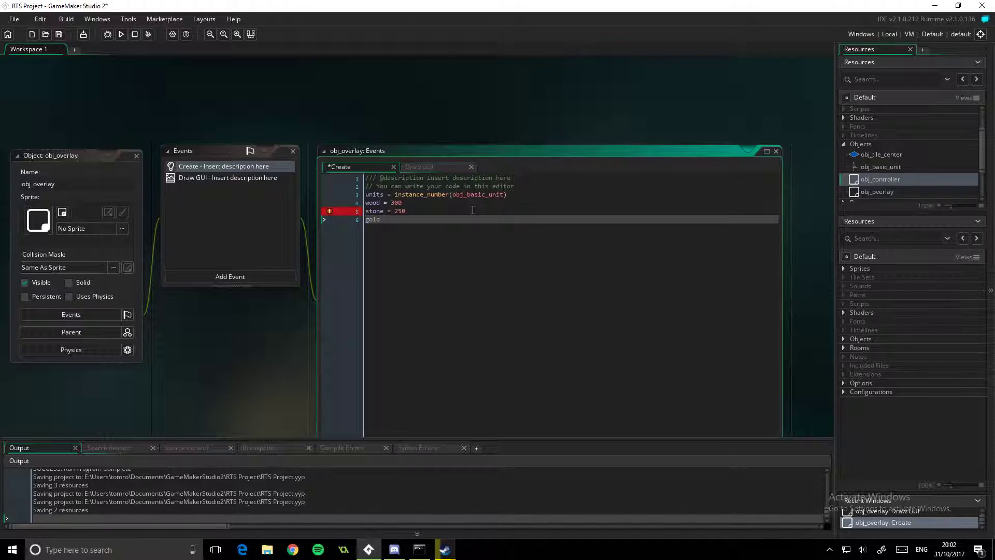
pyautogui.write('= 40')
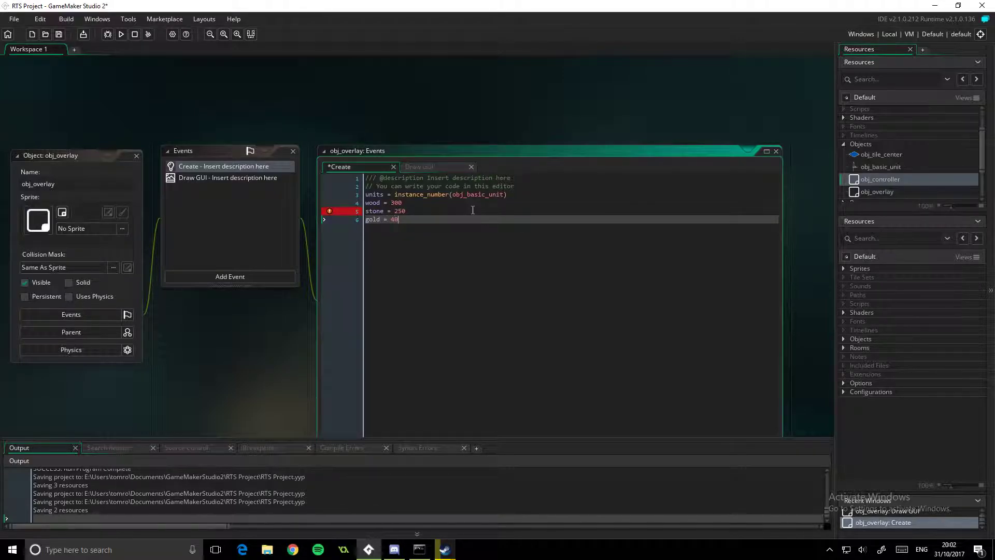
pyautogui.write('0')
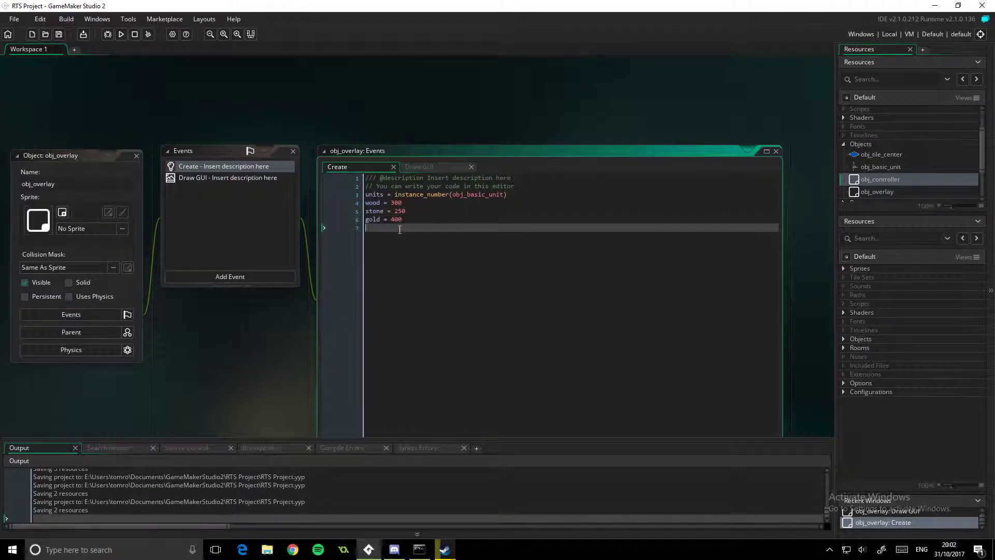
pyautogui.press('Backspace')
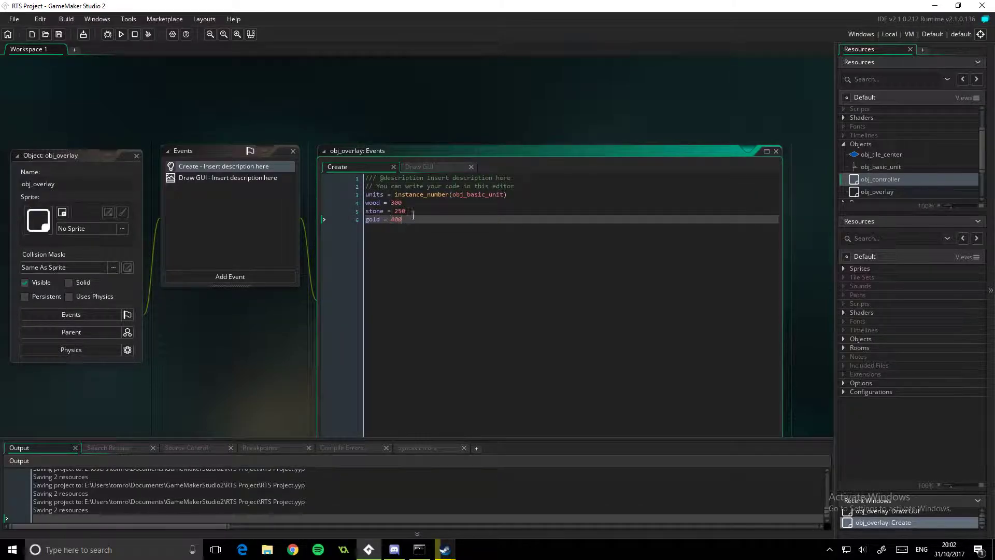
pyautogui.click(419, 166)
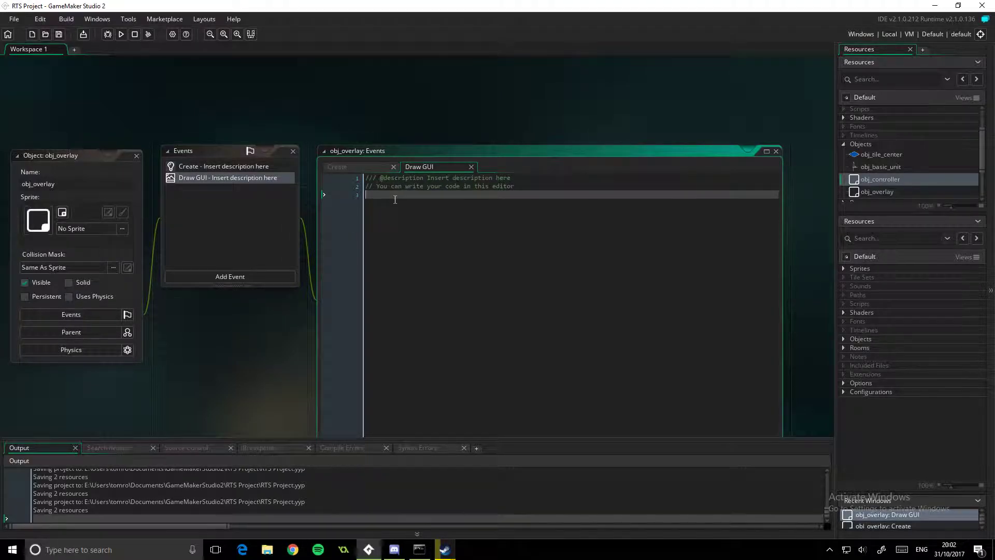
pyautogui.moveTo(400, 202)
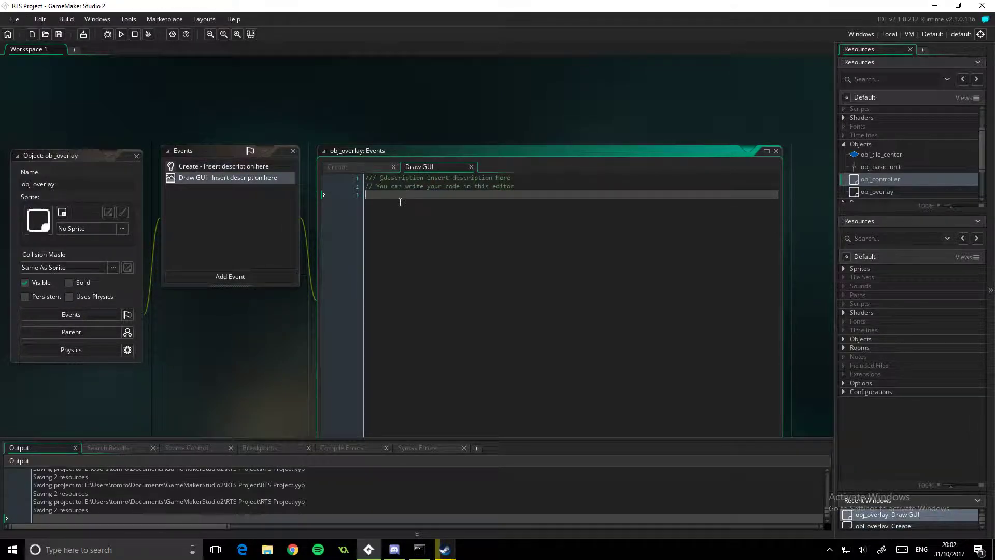
# Write a draw_text(50, 50, ...) call as the template for the overlay text
pyautogui.write('draw_te')
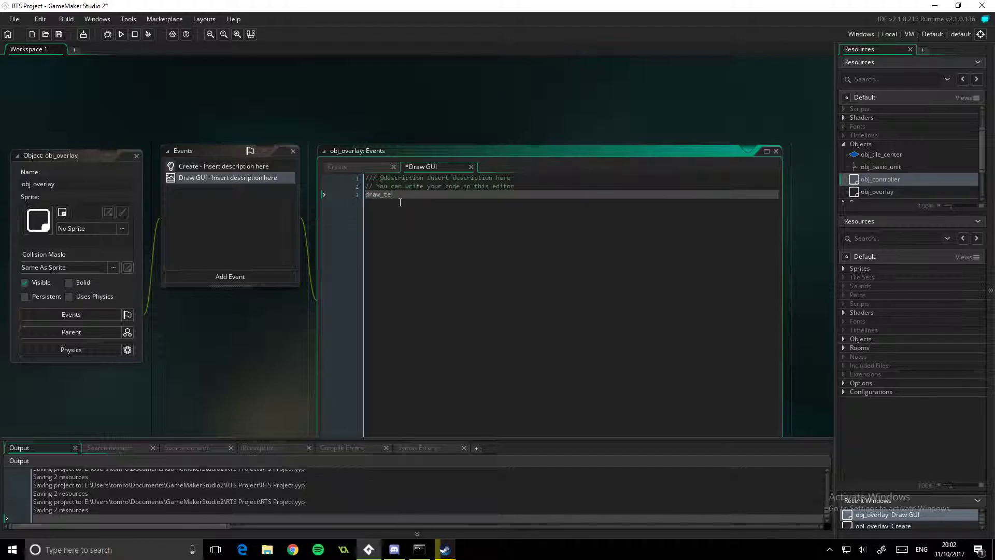
pyautogui.write('xt(')
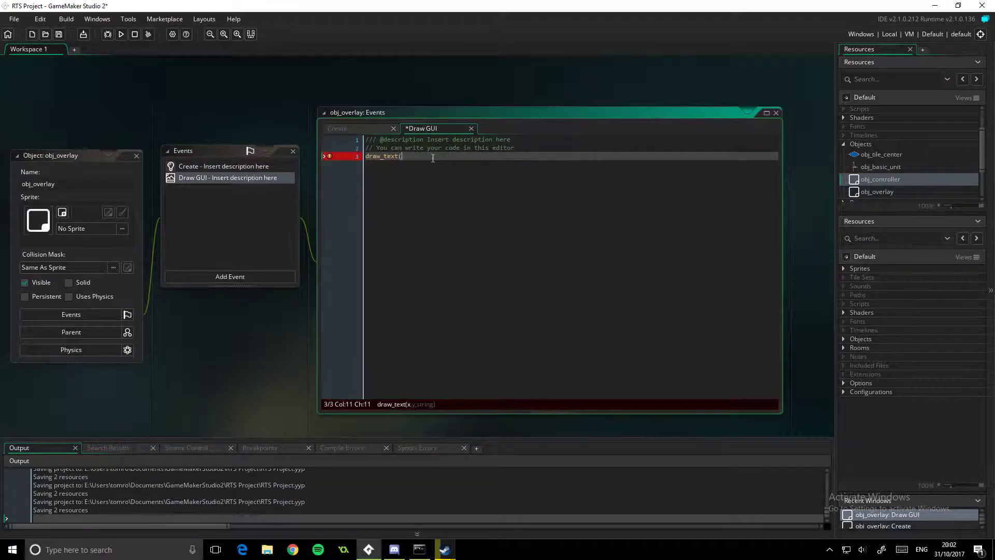
pyautogui.write('50,')
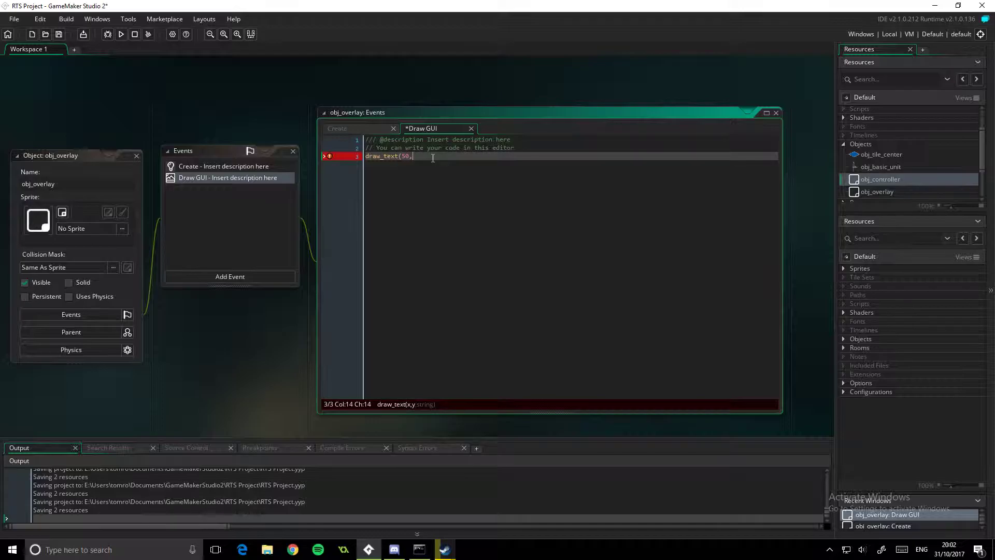
pyautogui.write('50,')
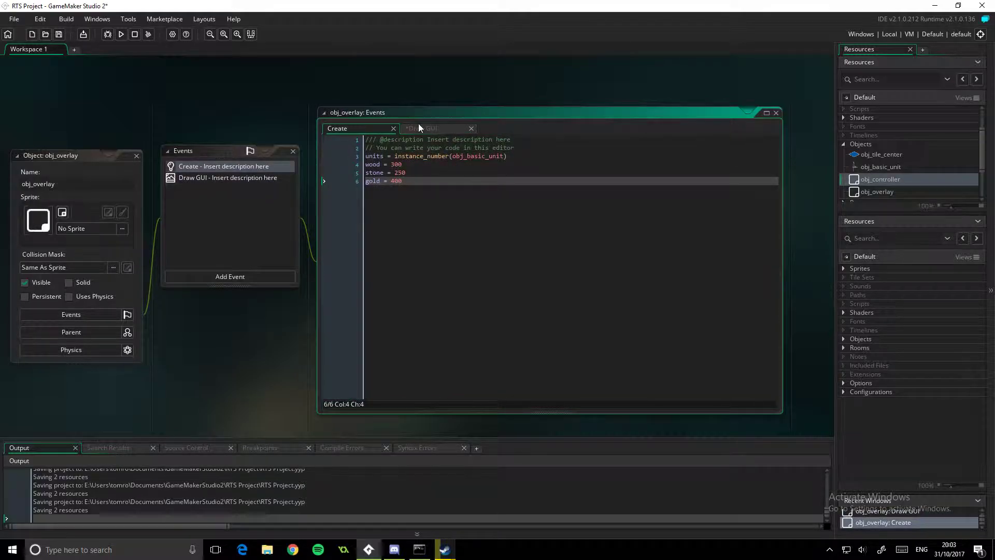
# In Draw GUI, draw units, wood, stone and gold at (50,50), (50,100), (50,150), (50,200)
pyautogui.click(434, 127)
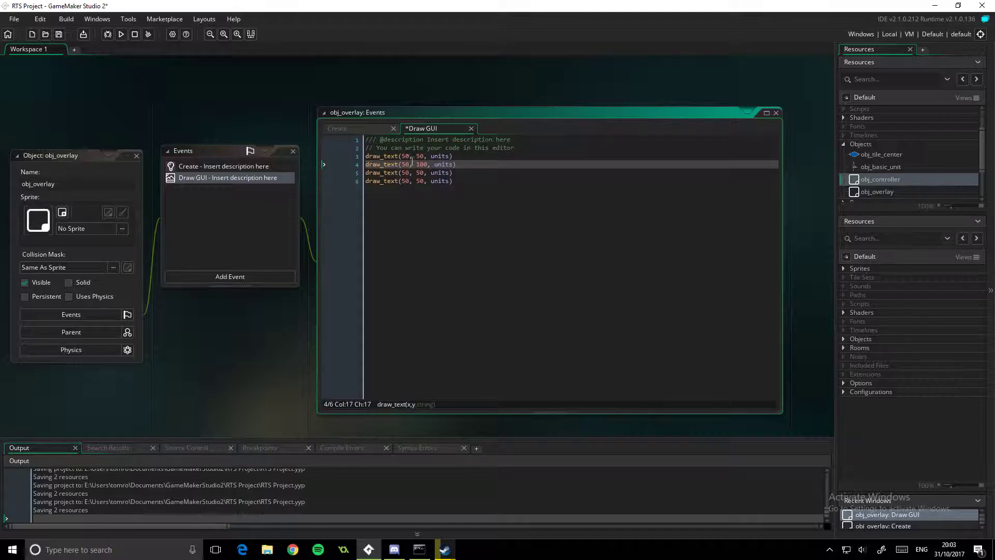
pyautogui.click(419, 172)
pyautogui.write('1')
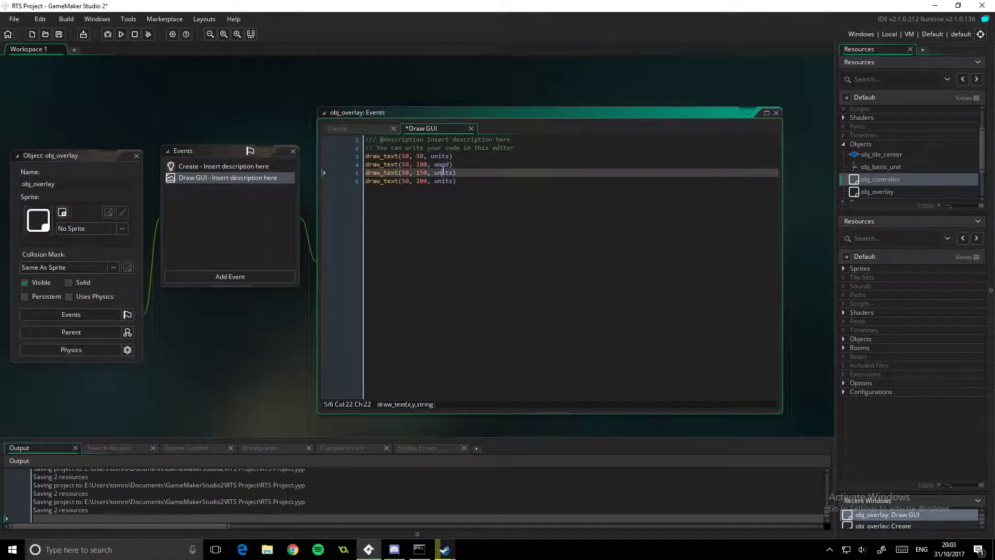
pyautogui.write('stone')
pyautogui.click(570, 180)
pyautogui.write('gold')
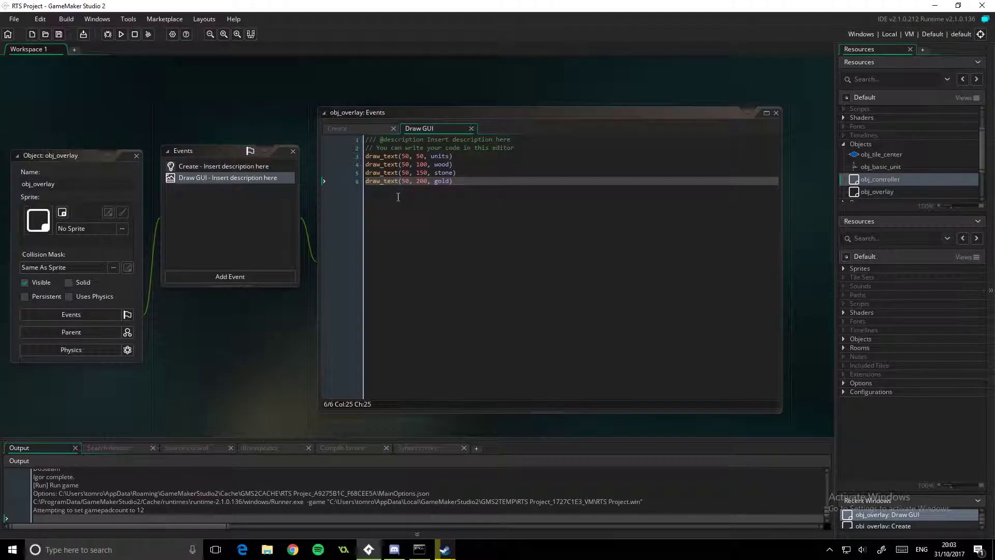
# End the game run and open room0 in the room editor
pyautogui.click(120, 34)
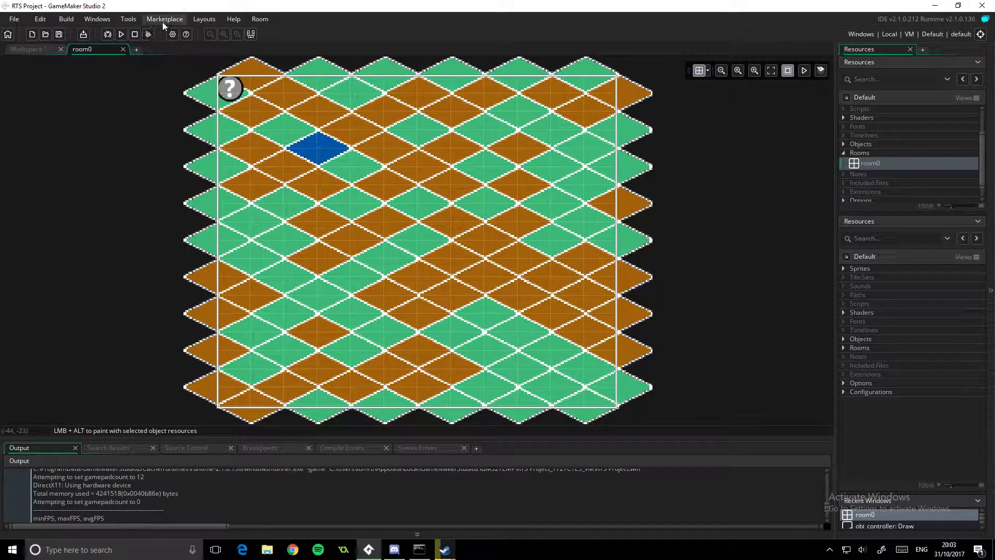
# Show room0's Room Properties and Layer View from the Room menu
pyautogui.click(259, 19)
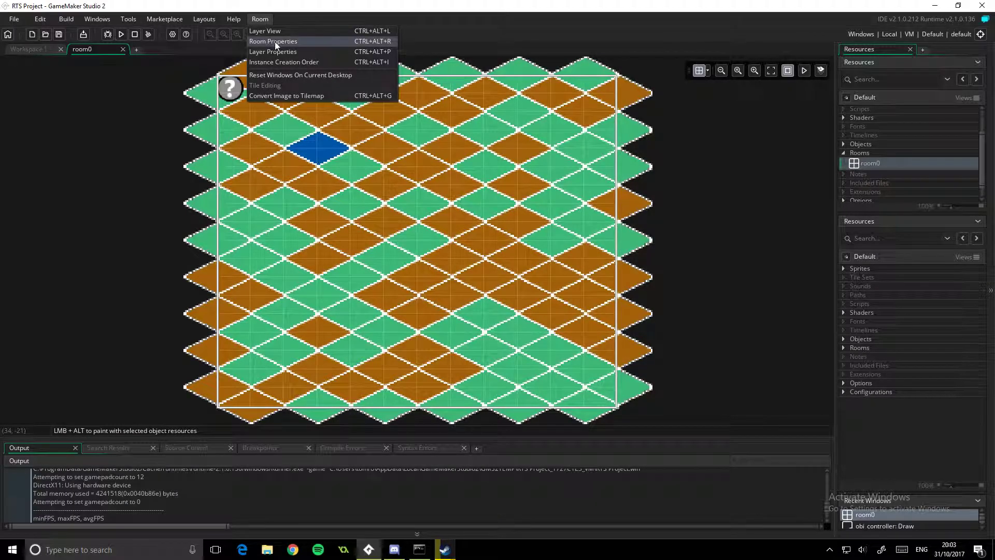
pyautogui.click(272, 41)
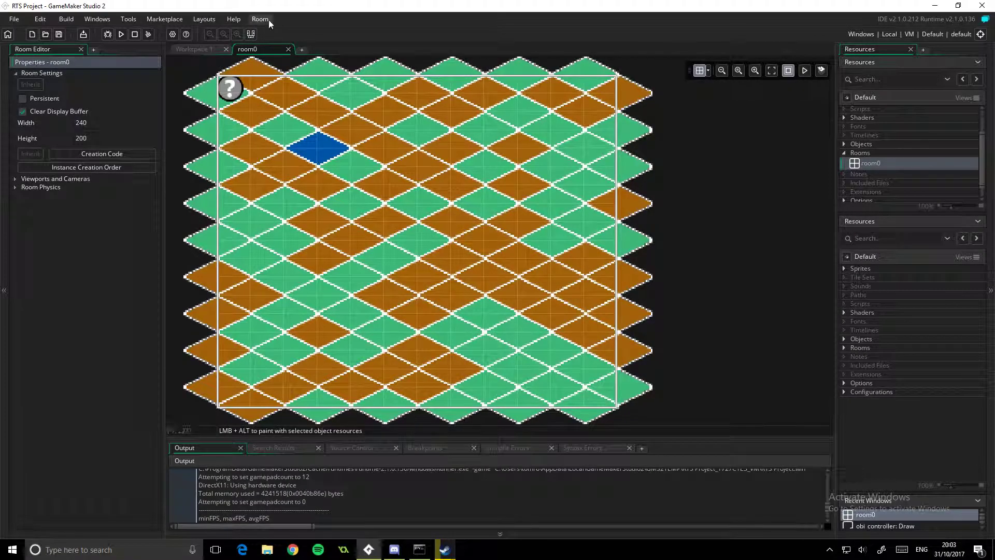
pyautogui.click(259, 19)
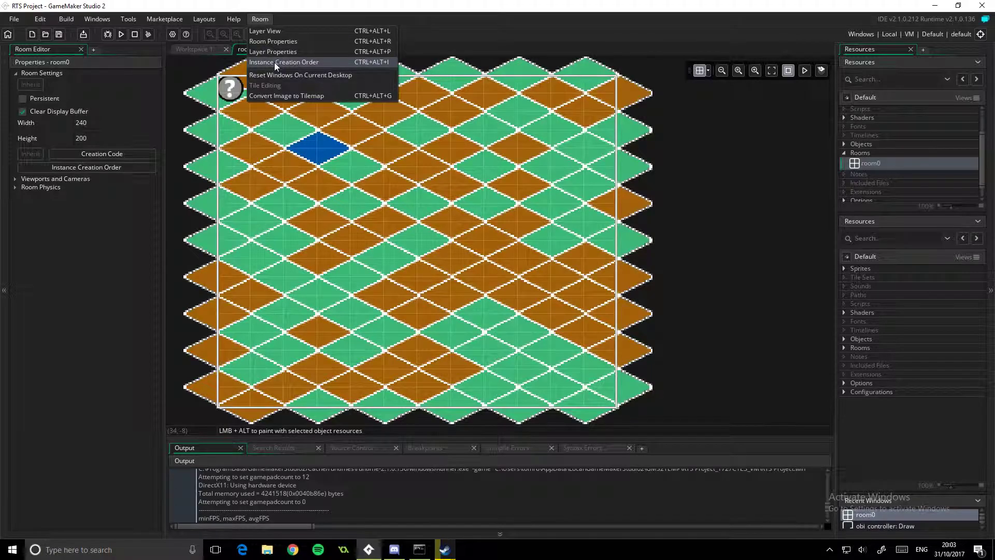
pyautogui.click(284, 61)
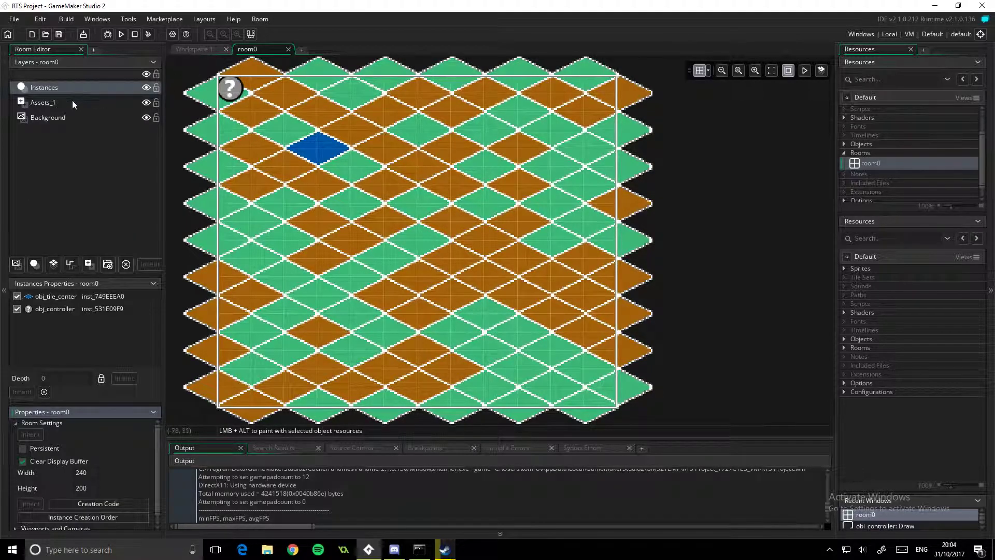
# Inspect the Assets_1 and Instances layers, then return to the obj_overlay workspace
pyautogui.click(43, 103)
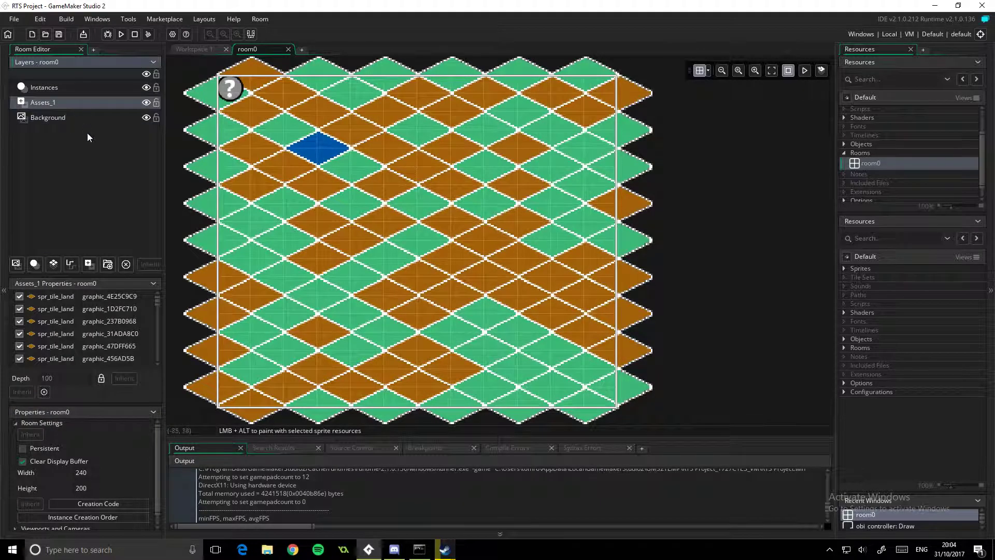
pyautogui.click(43, 87)
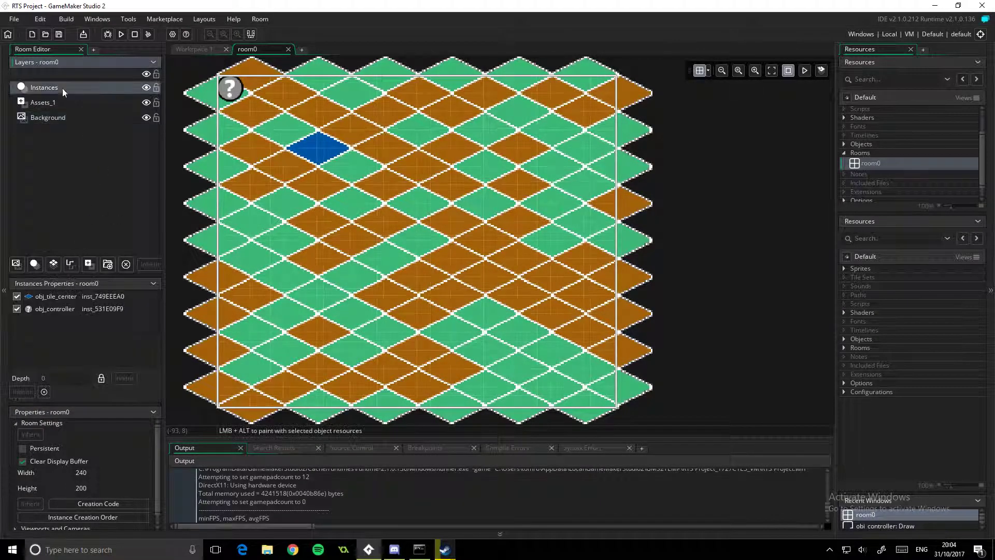
pyautogui.click(844, 144)
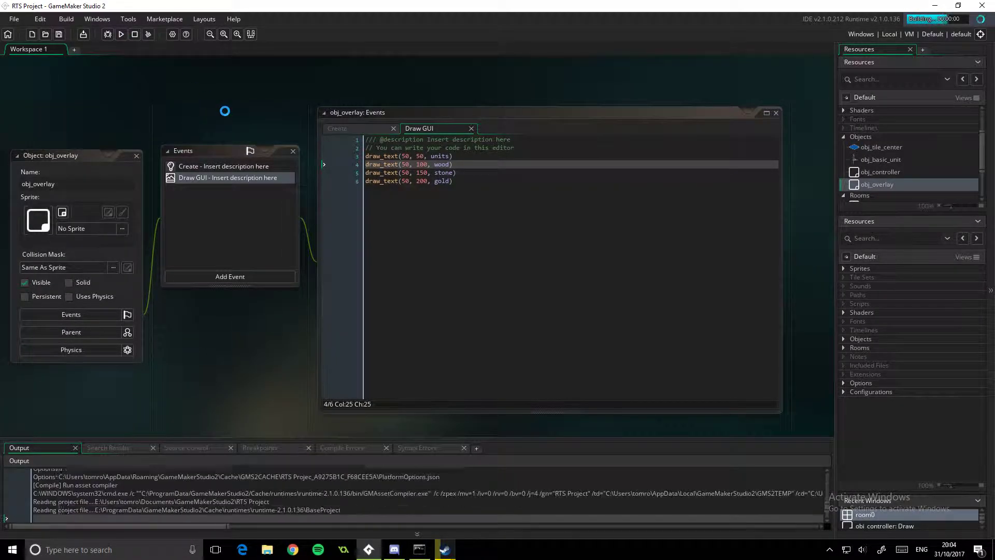
# Run the game to see the resource counts drawn as small numbers at top left
pyautogui.click(120, 34)
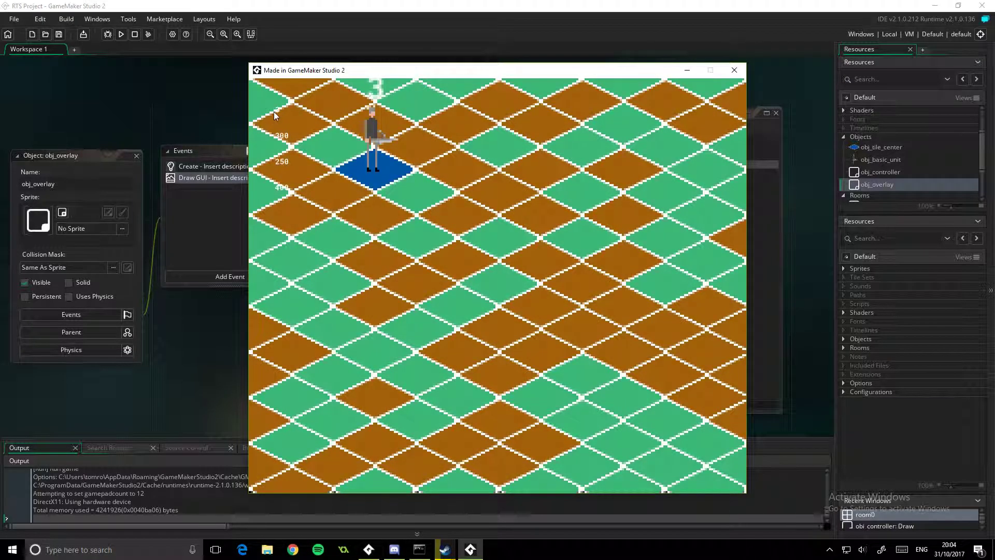
pyautogui.moveTo(278, 119)
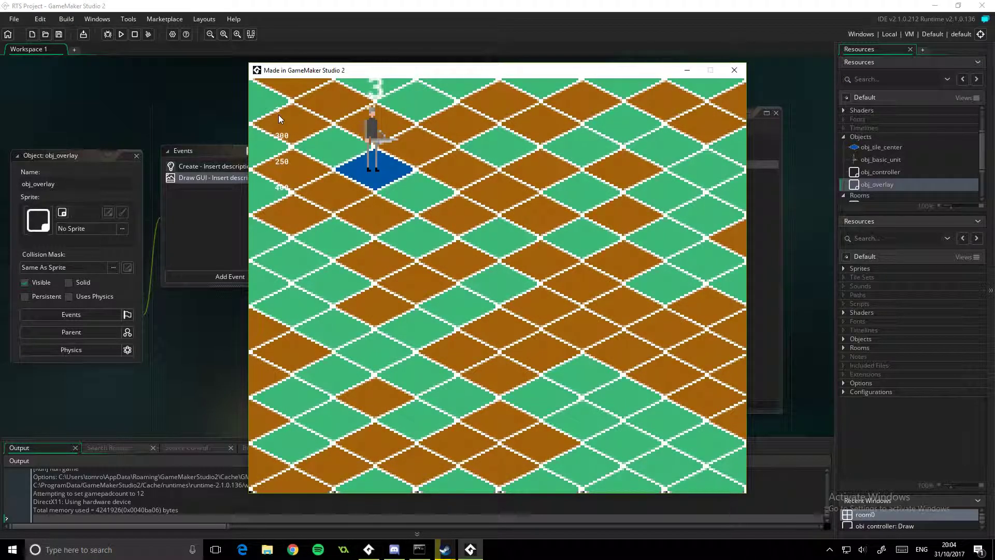
pyautogui.moveTo(291, 142)
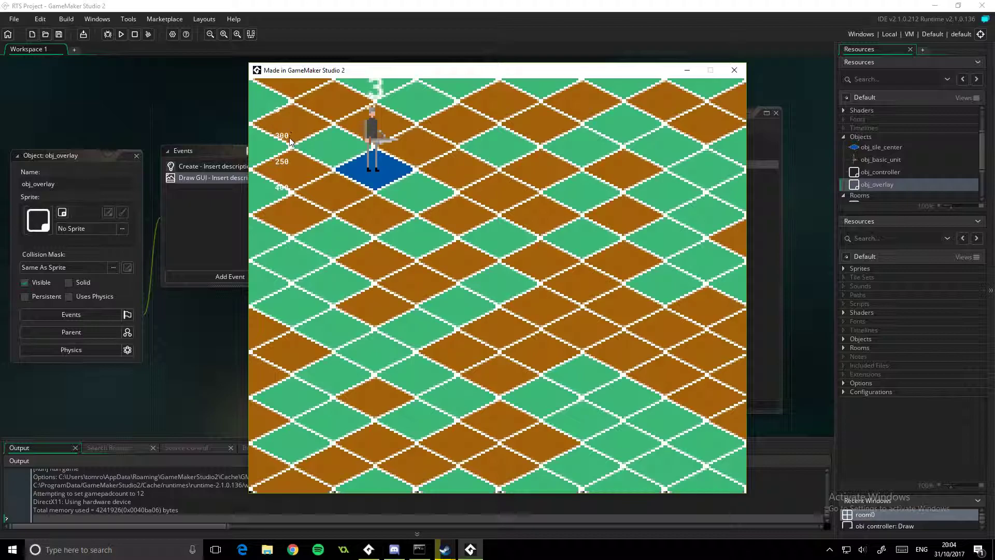
pyautogui.moveTo(287, 194)
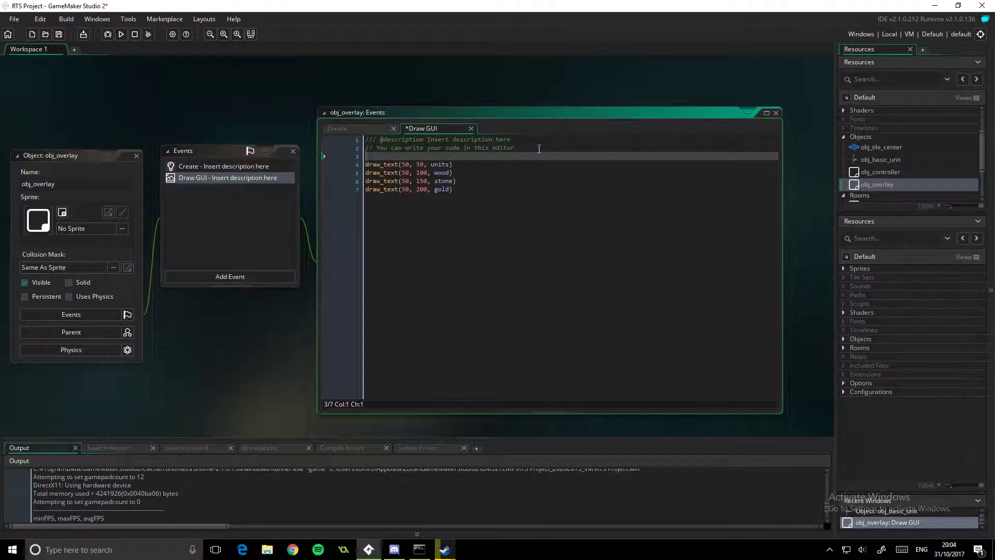
# Add a draw_set_font() line before the four draw_text calls
pyautogui.write('draw_set')
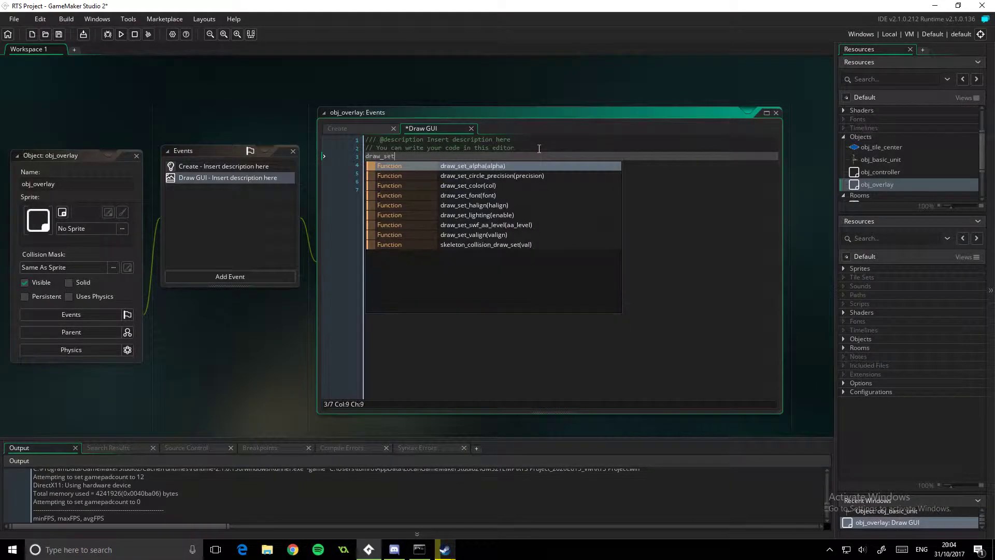
pyautogui.write('_font(')
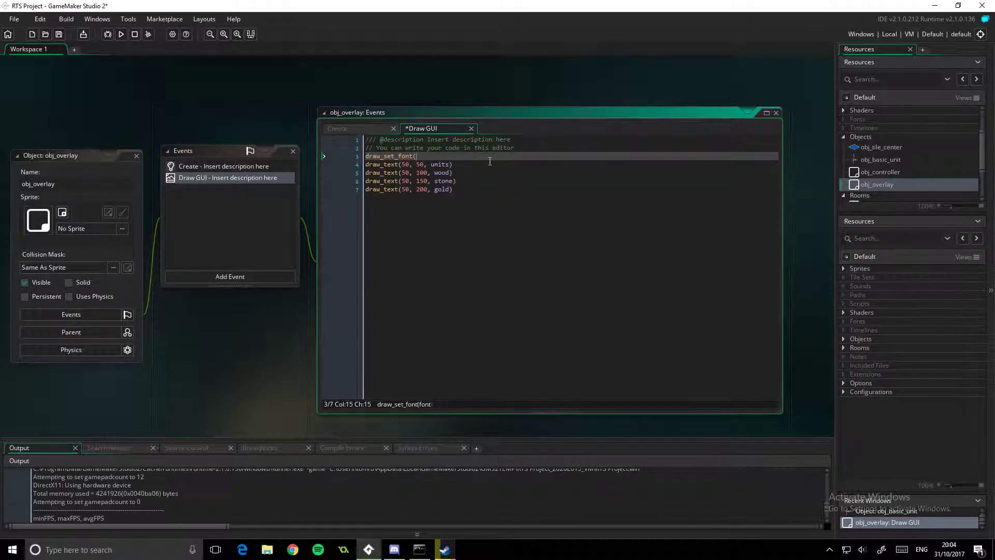
# Add draw_set_font() after the gold line and comment it out with //
pyautogui.click(453, 189)
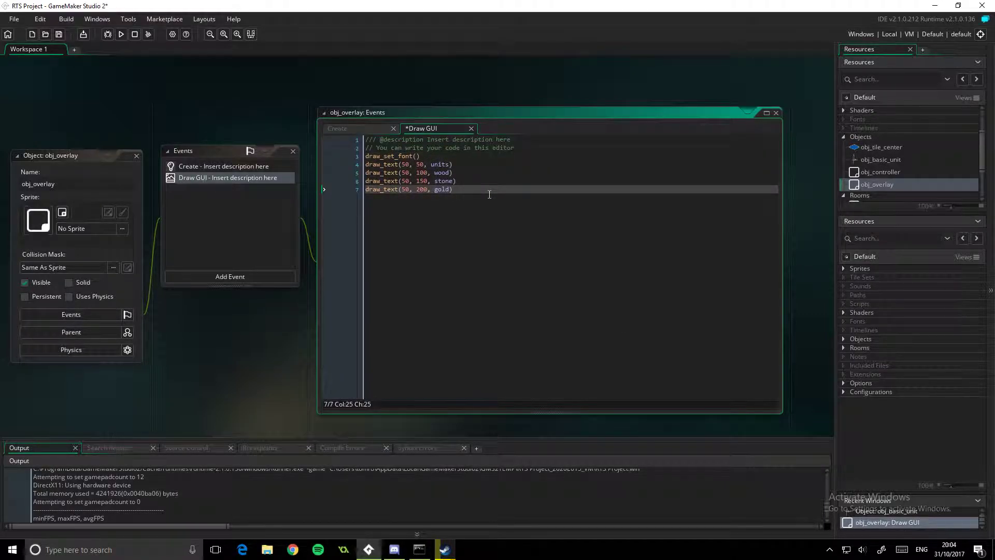
pyautogui.write('dsr')
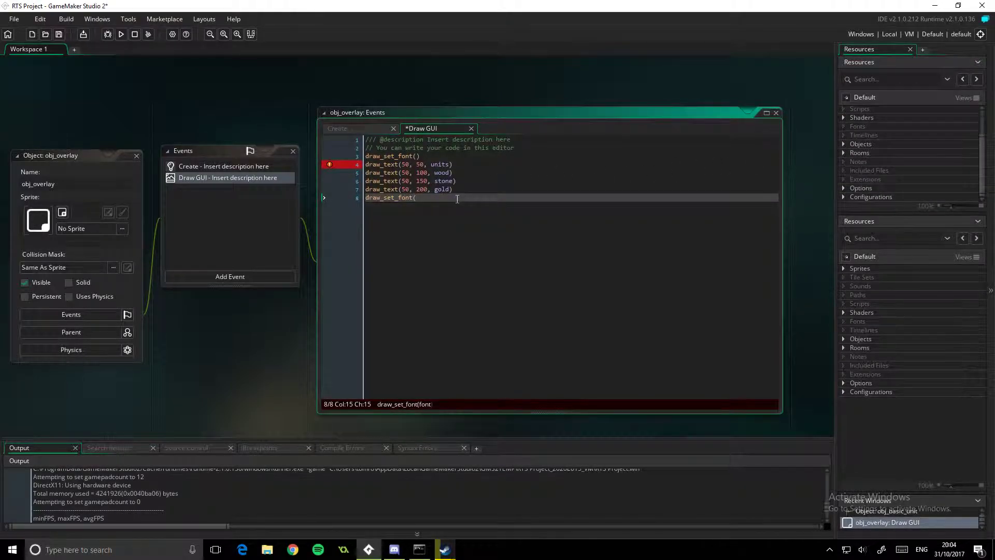
pyautogui.write(')')
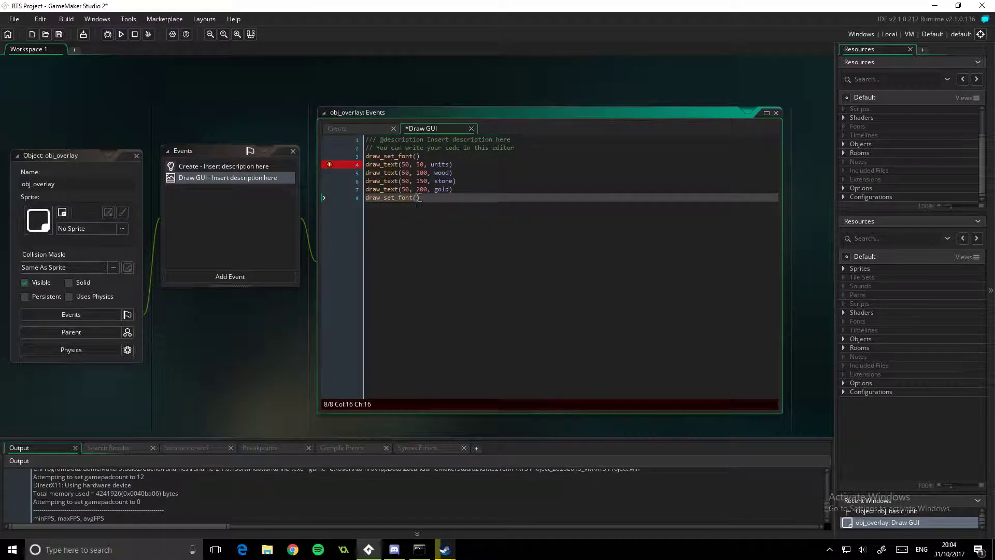
pyautogui.click(366, 197)
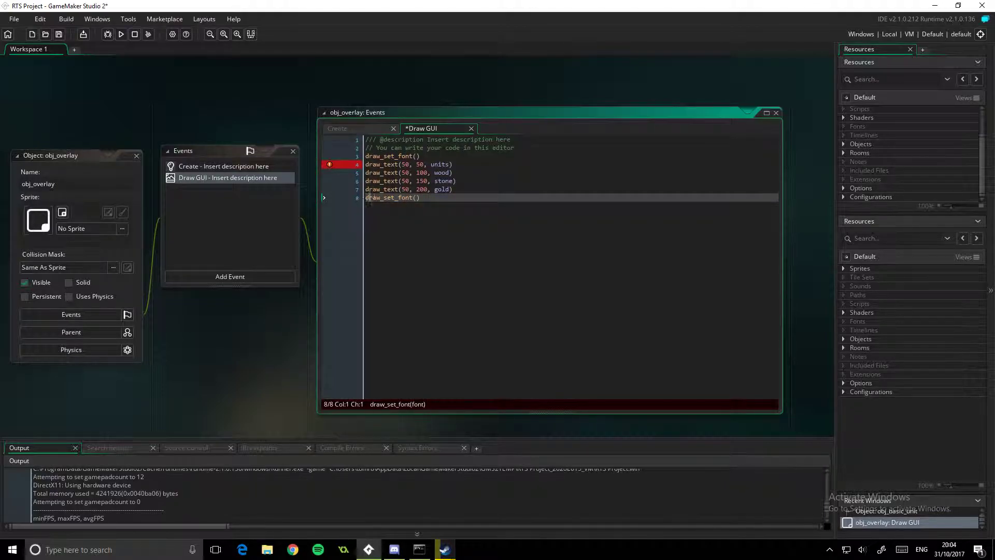
pyautogui.write('//')
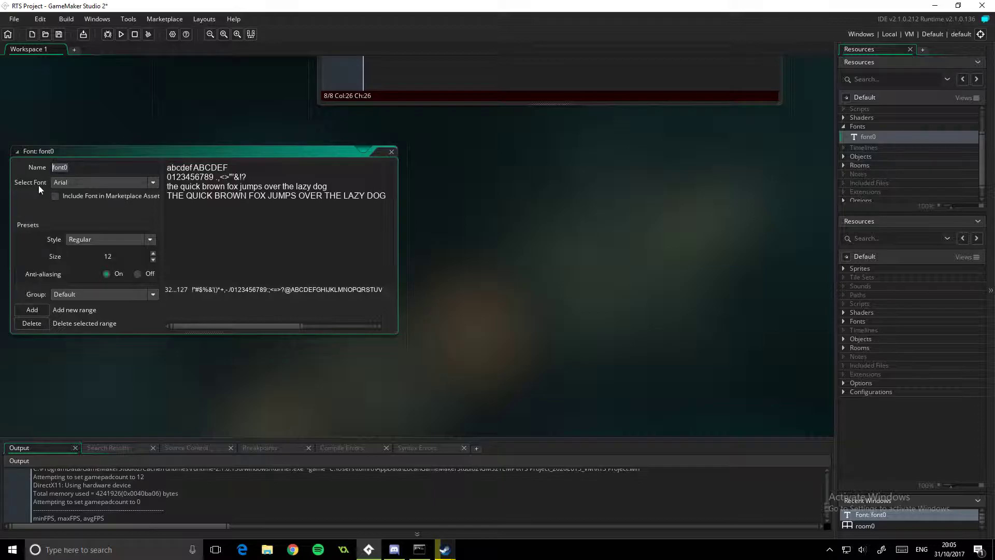
# Name the new font resource fnt_large and set its size to 30
pyautogui.write('fnt')
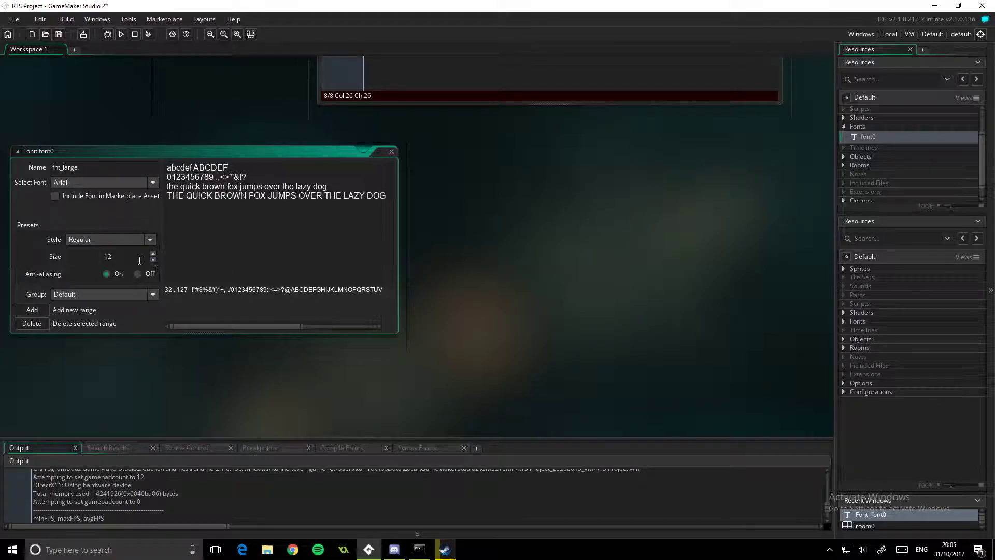
pyautogui.write('30')
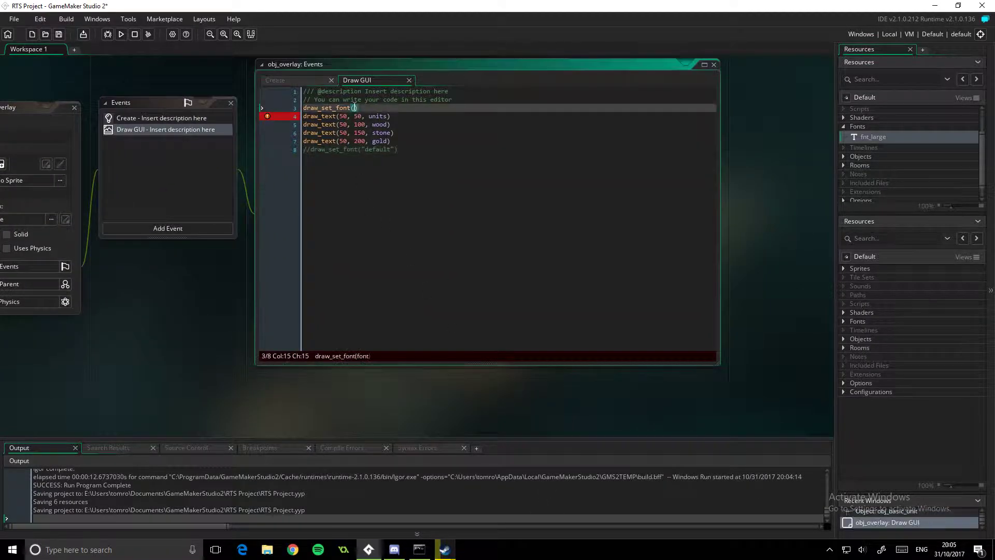
# Make Draw GUI call draw_set_font(fnt_large) and run the game to see the larger numbers
pyautogui.write('fnt_large')
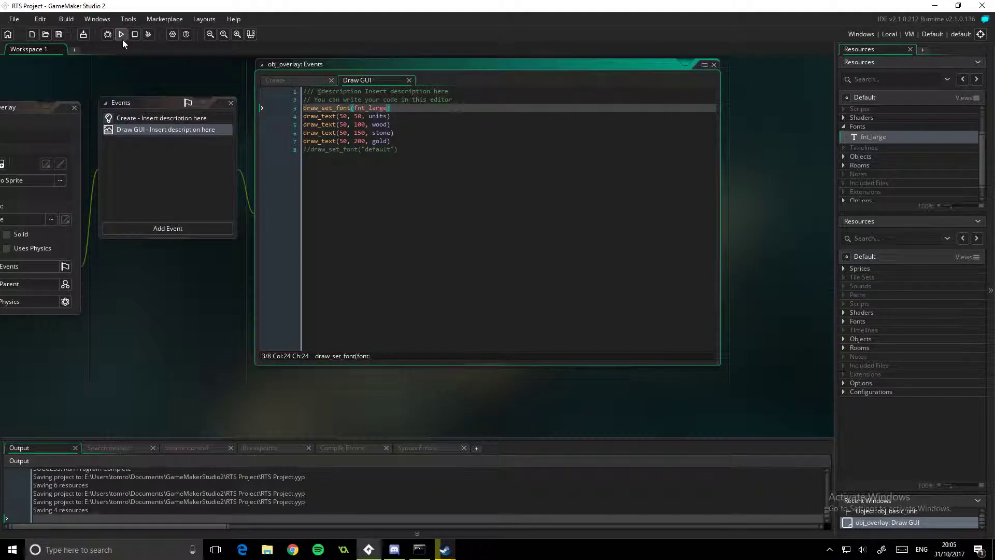
pyautogui.click(120, 34)
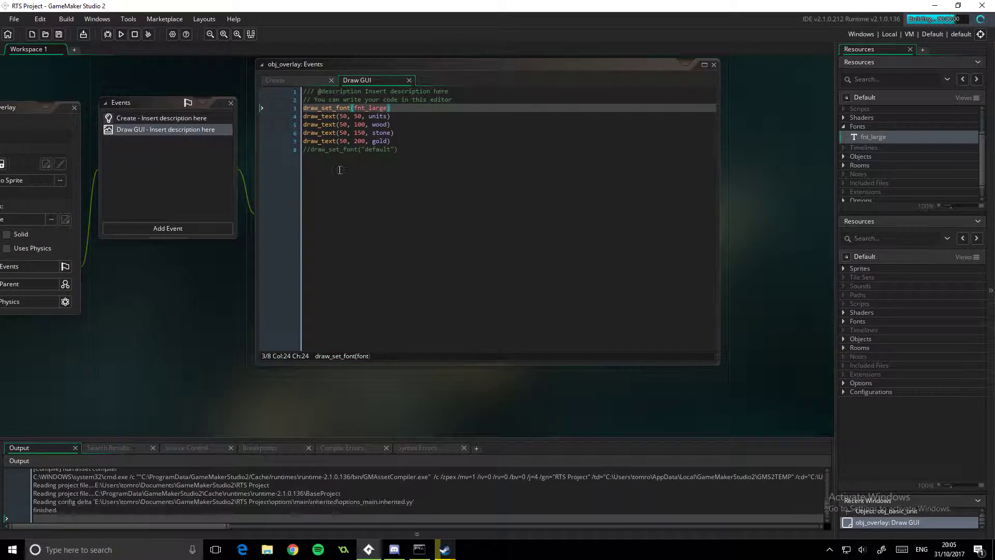
pyautogui.click(120, 35)
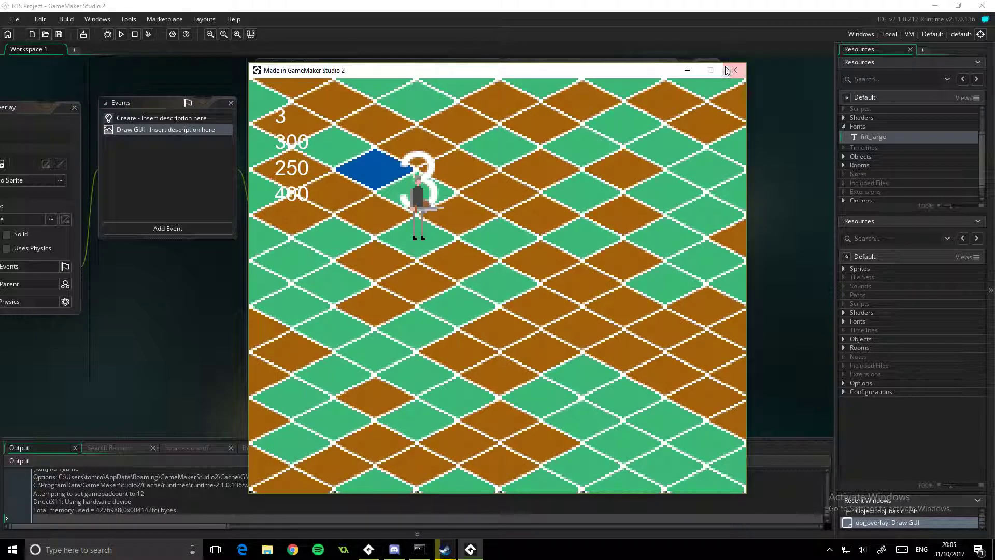
pyautogui.click(736, 70)
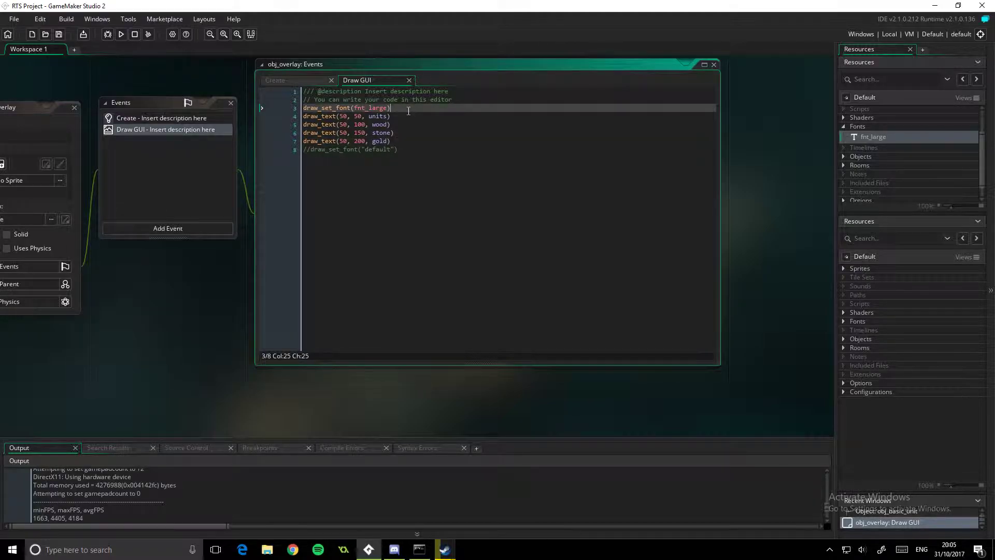
# Add draw_set_color(c_black) before the draw_text lines and a second colour call after them
pyautogui.write('draw=s')
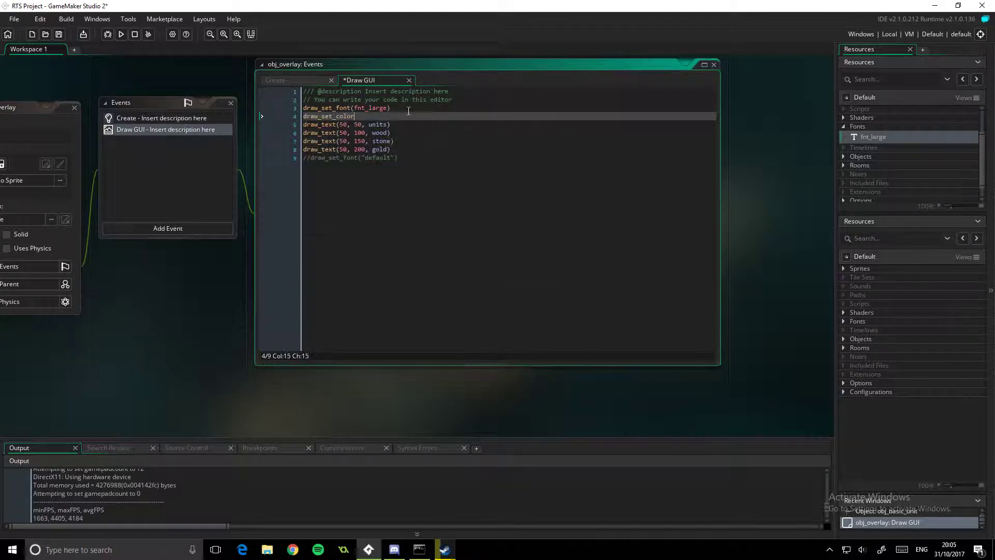
pyautogui.write('(c_black')
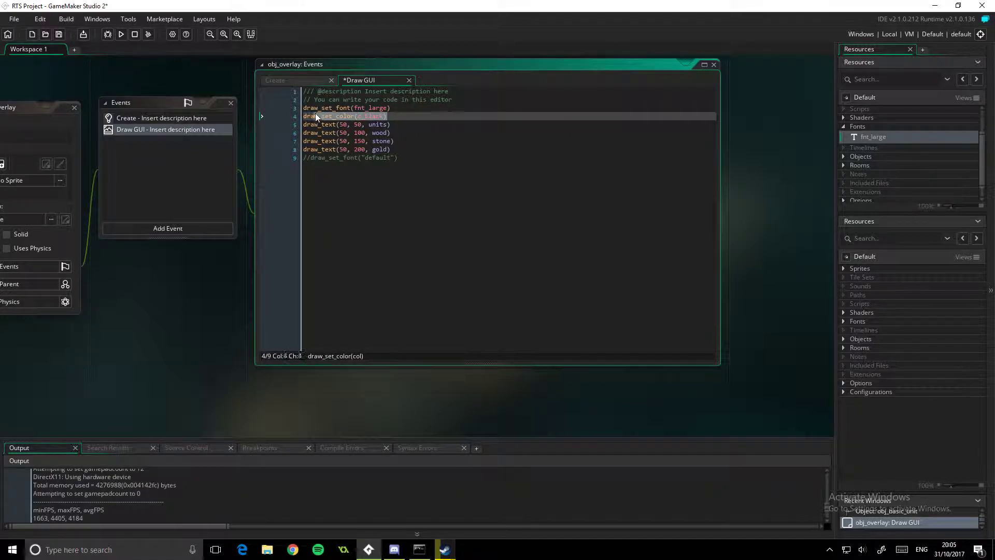
pyautogui.write('draw_set_color(c_black)')
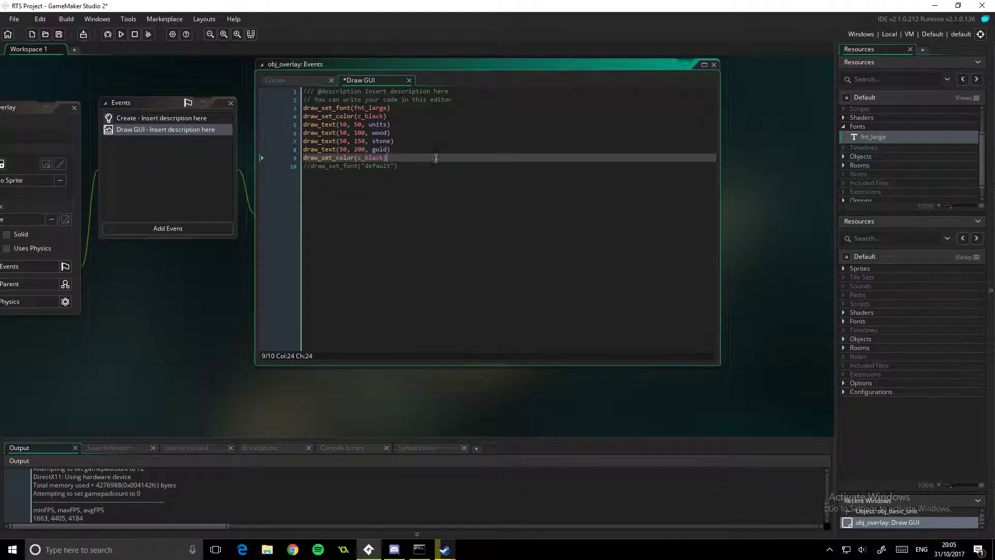
# Change the trailing colour call to c_white and run the game showing black numbers
pyautogui.doubleClick(366, 157)
pyautogui.write('white')
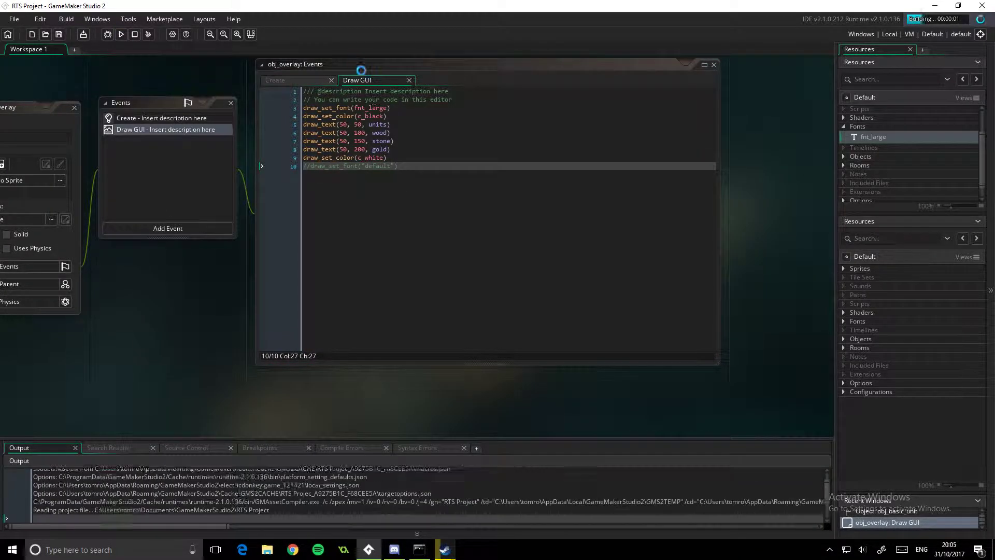
pyautogui.click(336, 124)
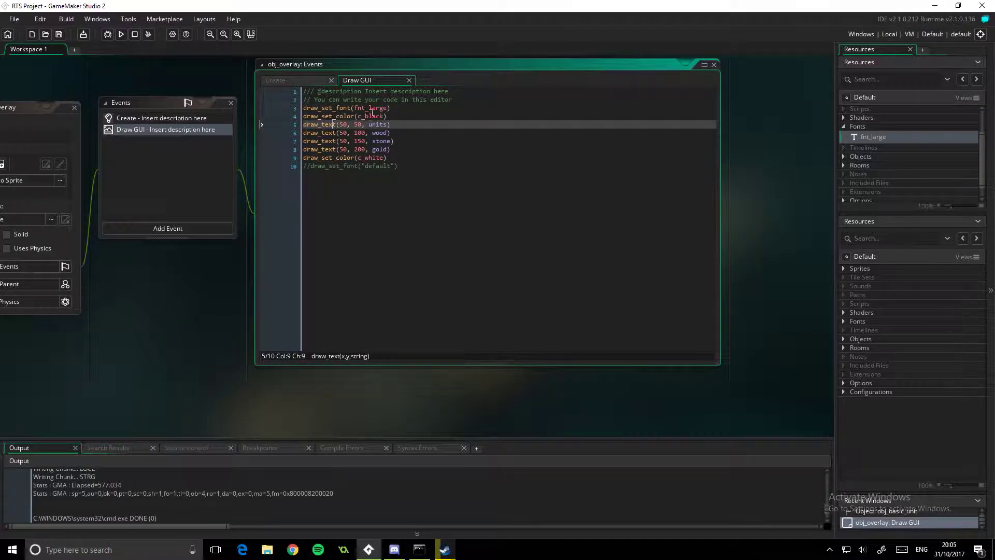
pyautogui.click(120, 34)
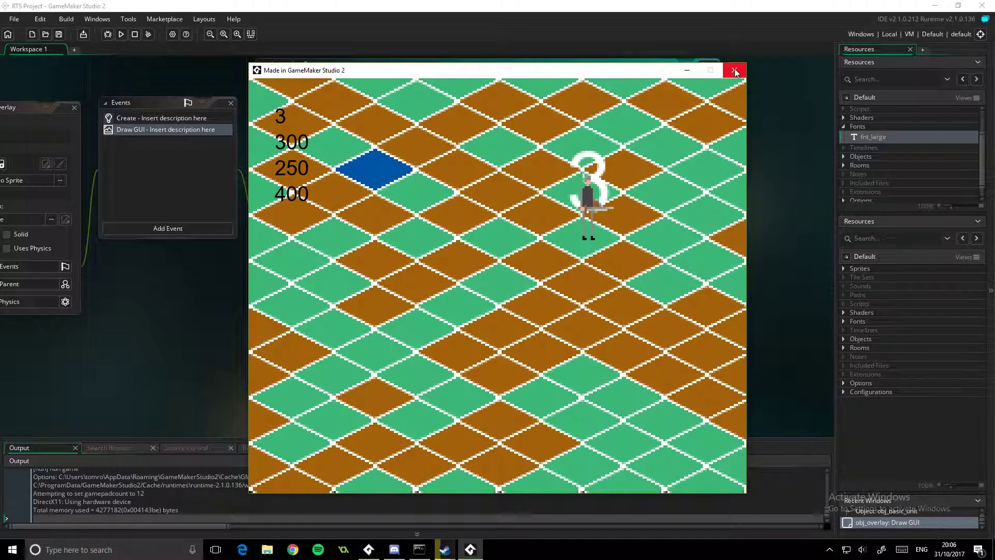
# Prefix each draw_text count with a label string: "Units: ", "Wood: ", "Stone: ", "Gold: "
pyautogui.click(733, 69)
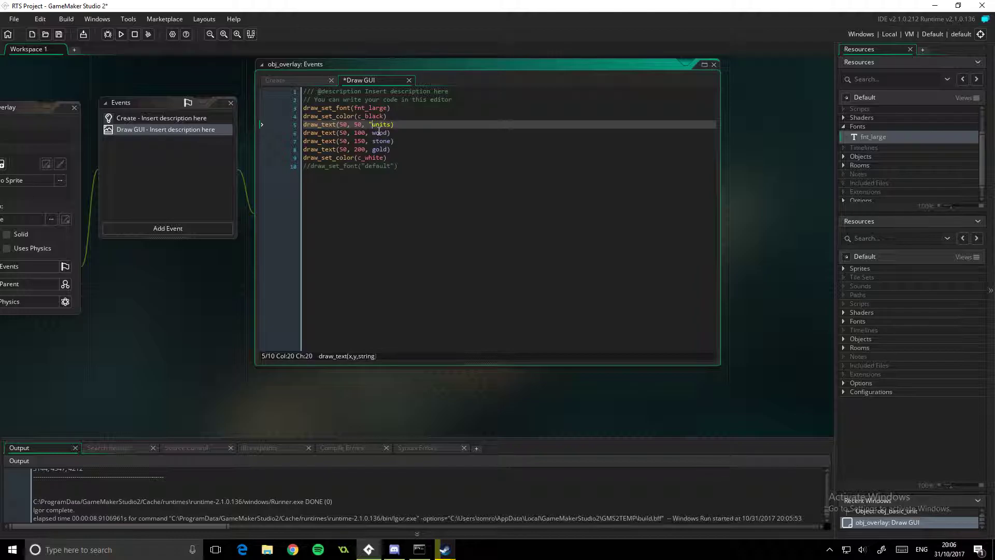
pyautogui.write('Units: "')
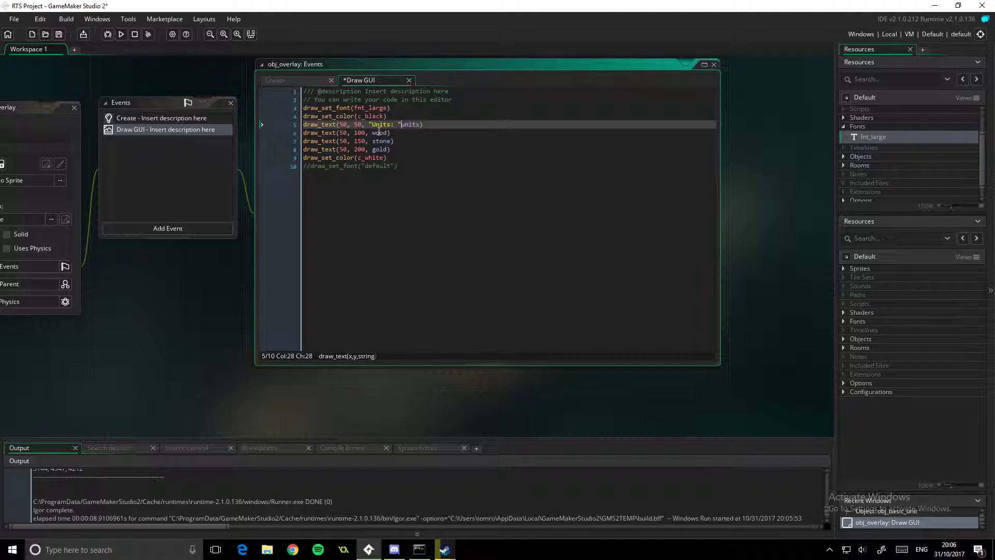
pyautogui.write('+')
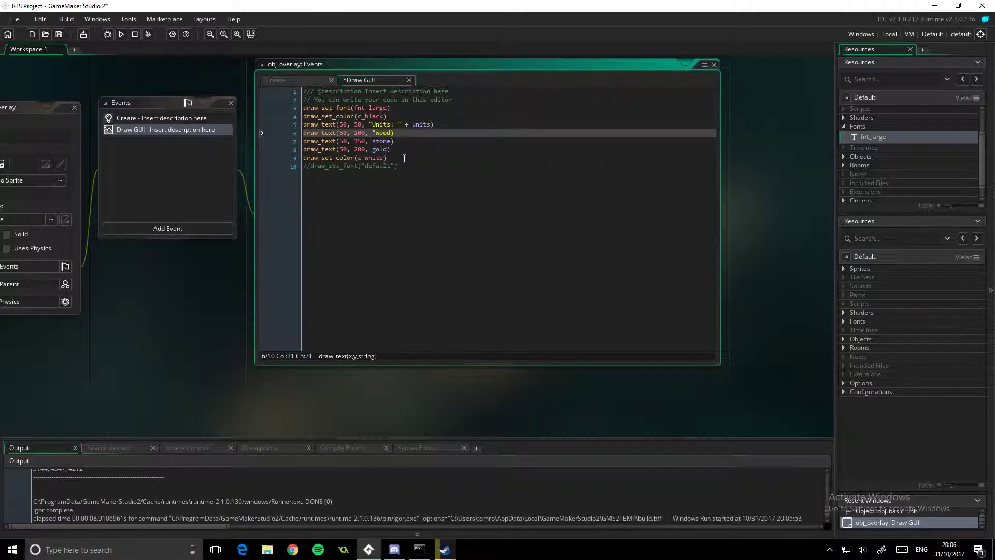
pyautogui.write('wood')
pyautogui.click(508, 141)
pyautogui.write('"Stone: " + ')
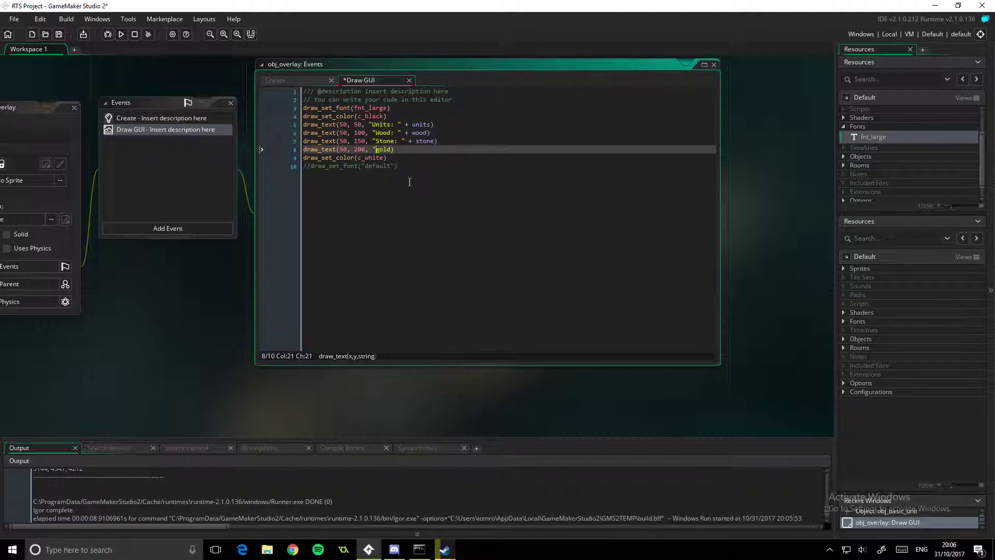
pyautogui.write('Gold: " +')
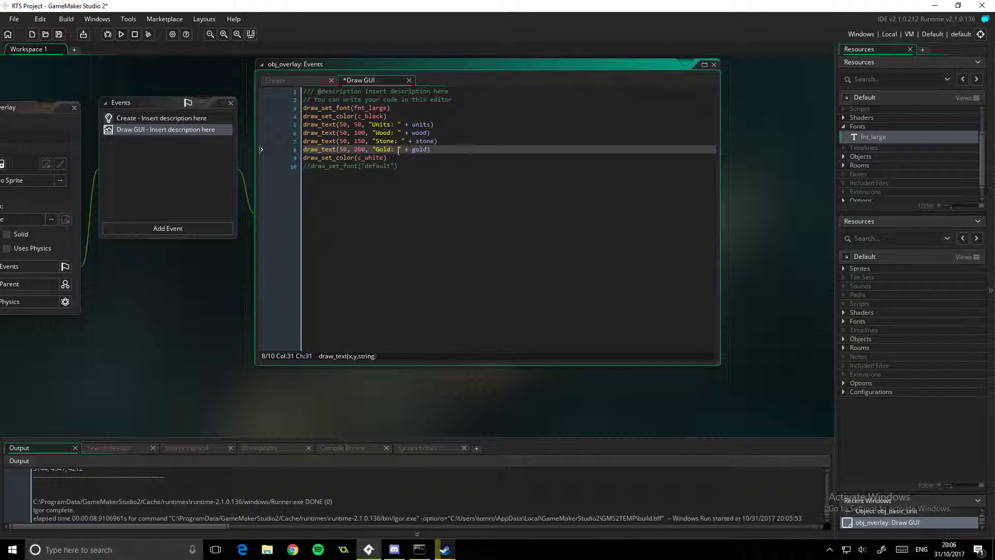
# Run the game to test the labels and abort on the fatal error dialog
pyautogui.click(412, 141)
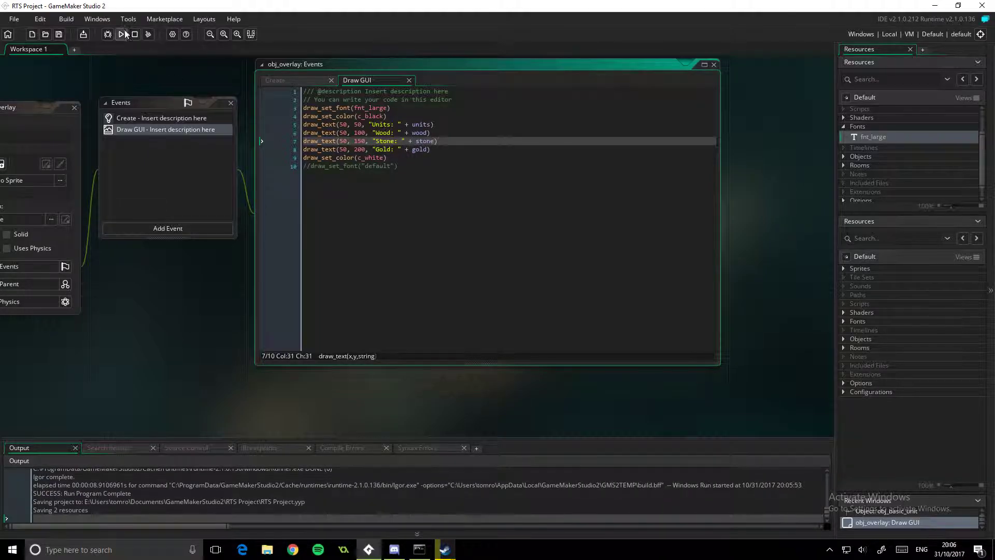
pyautogui.click(120, 35)
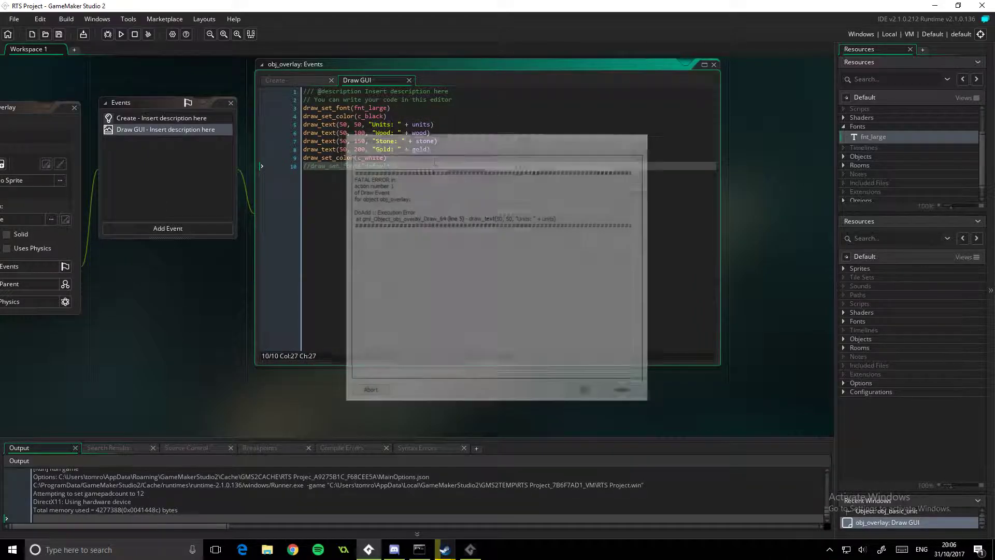
pyautogui.click(370, 388)
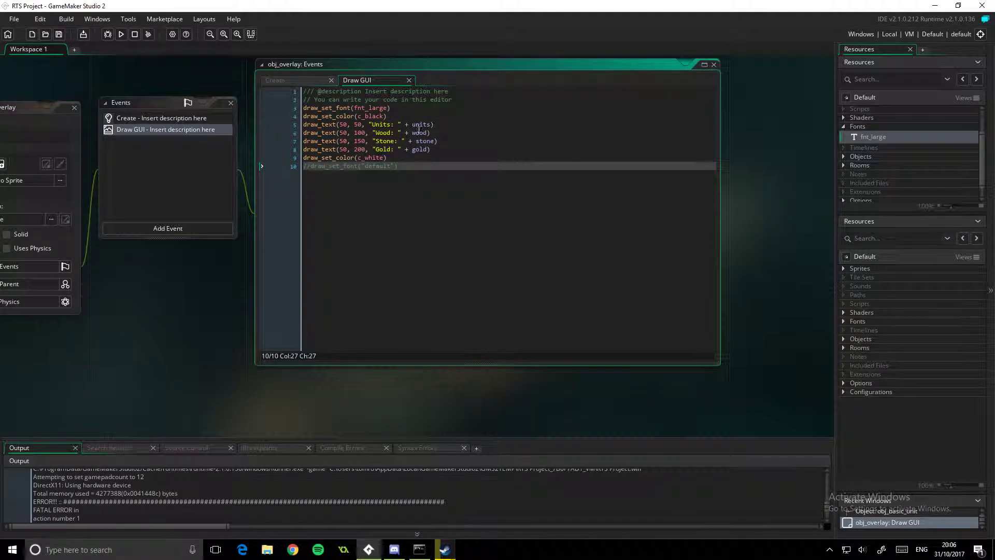
# Wrap each count in string() and run the game showing Units: 3, Wood: 300, Stone: 250, Gold: 400
pyautogui.click(411, 125)
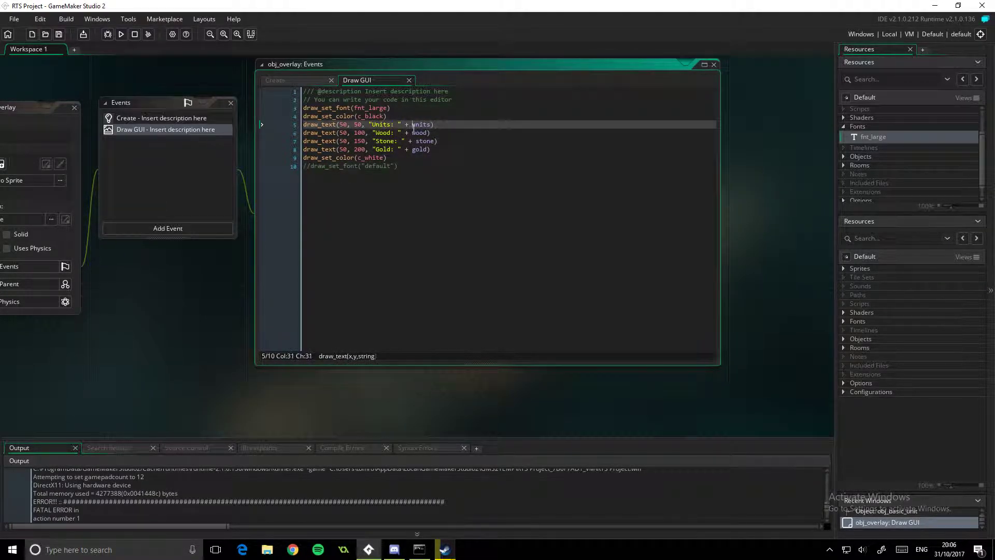
pyautogui.write('string(')
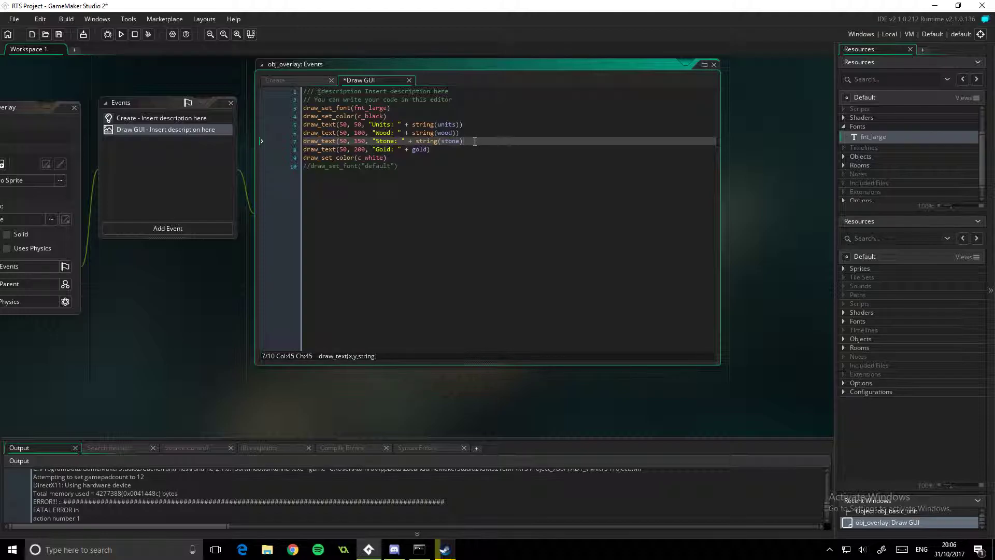
pyautogui.write('string(')
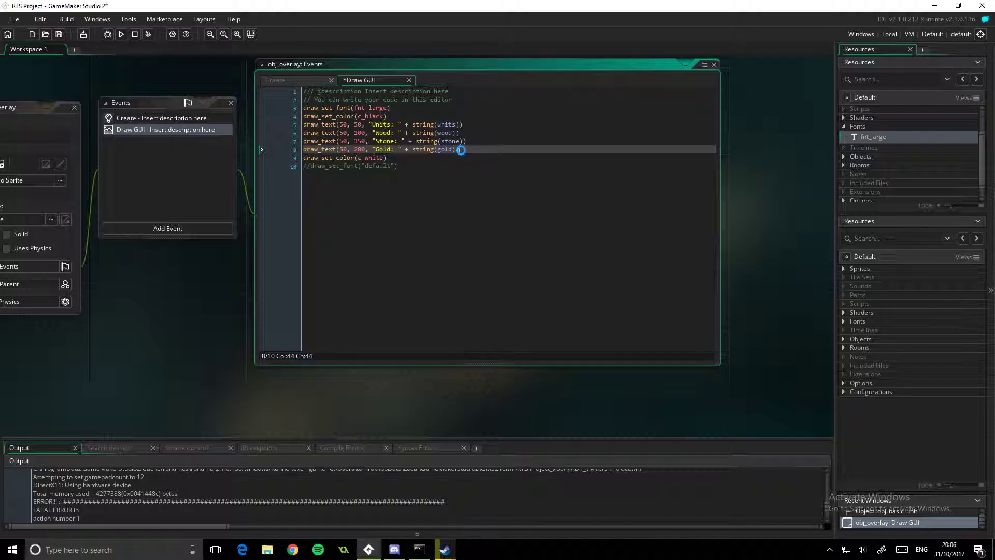
pyautogui.click(120, 35)
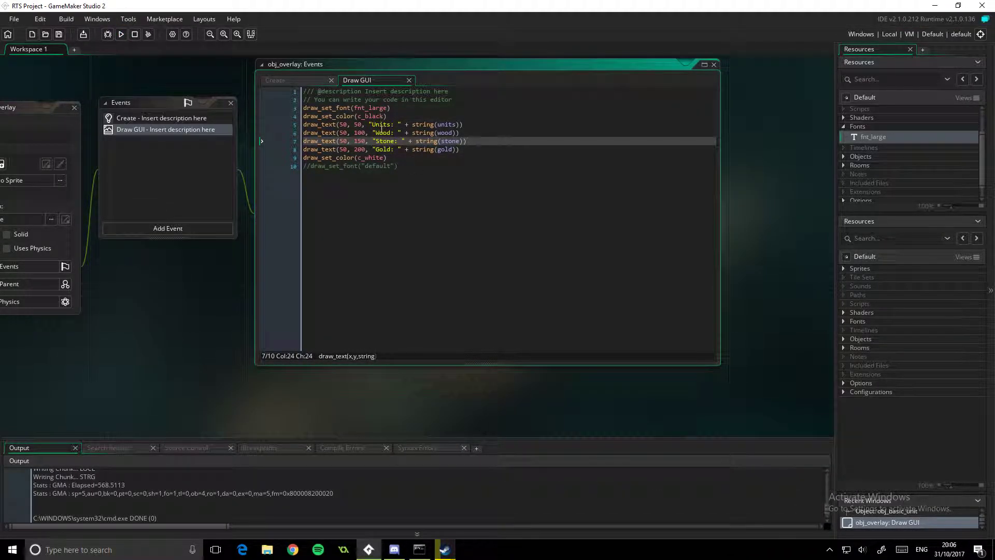
pyautogui.click(120, 34)
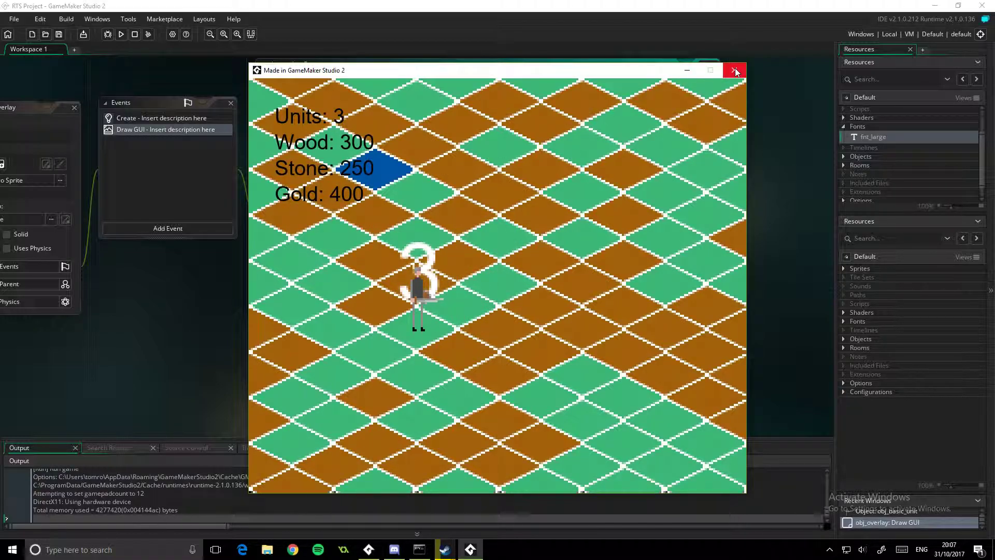
pyautogui.moveTo(344, 125)
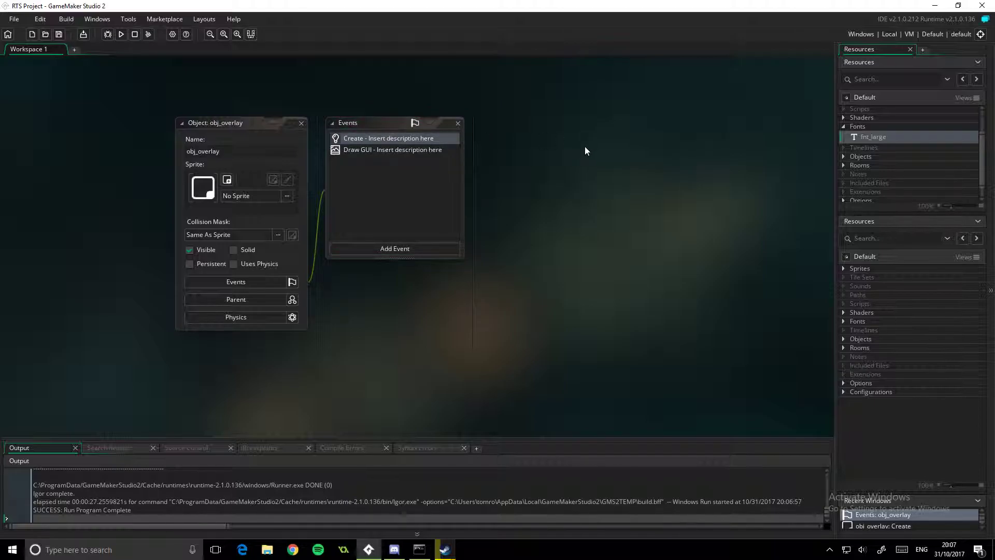
pyautogui.moveTo(603, 153)
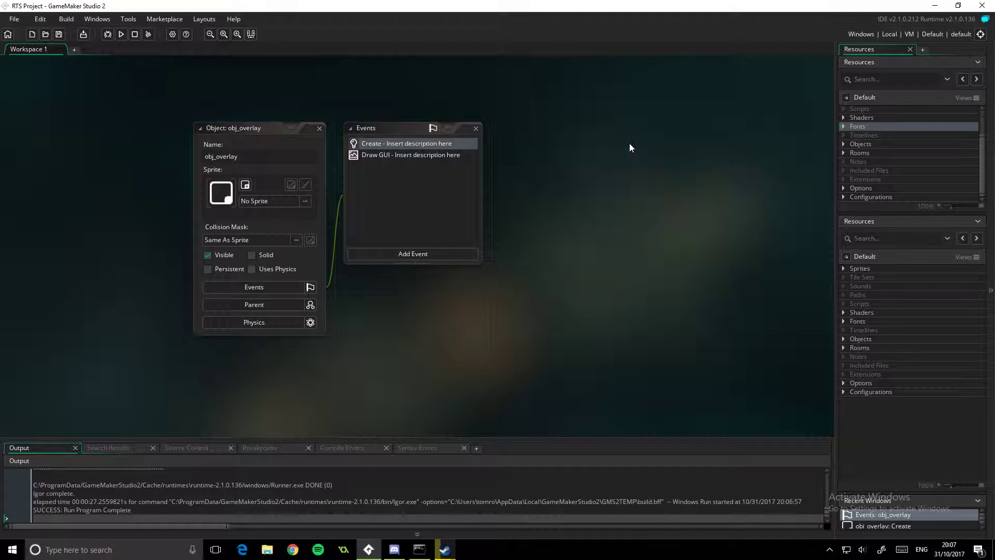
pyautogui.moveTo(578, 215)
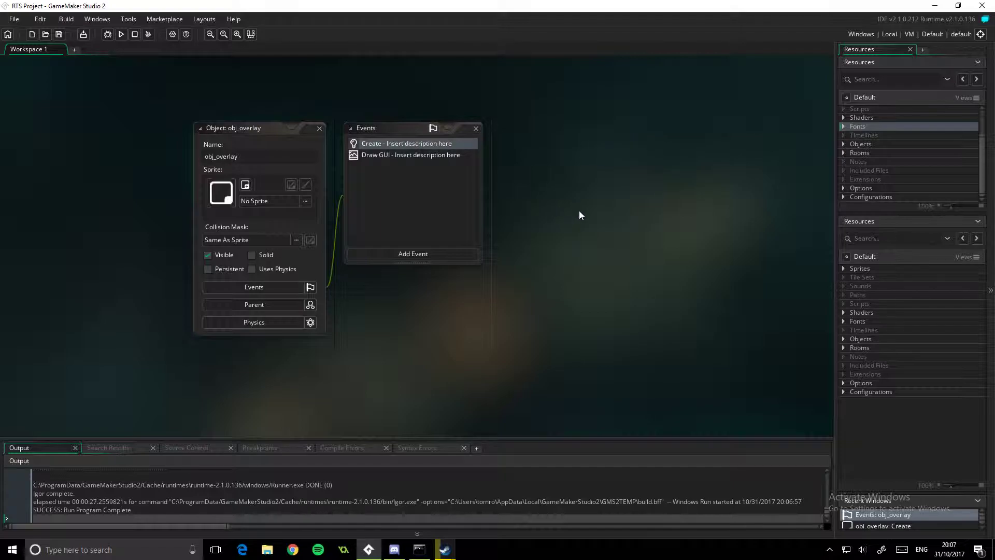